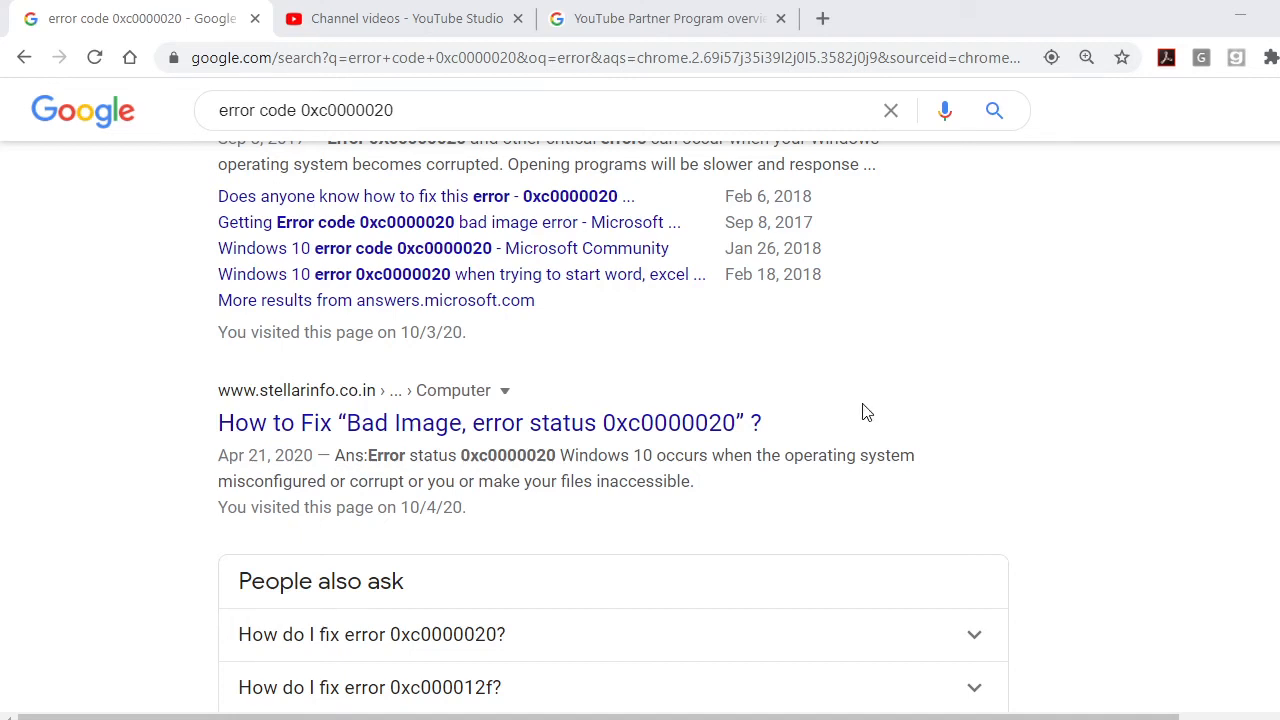
mouse_move(845, 408)
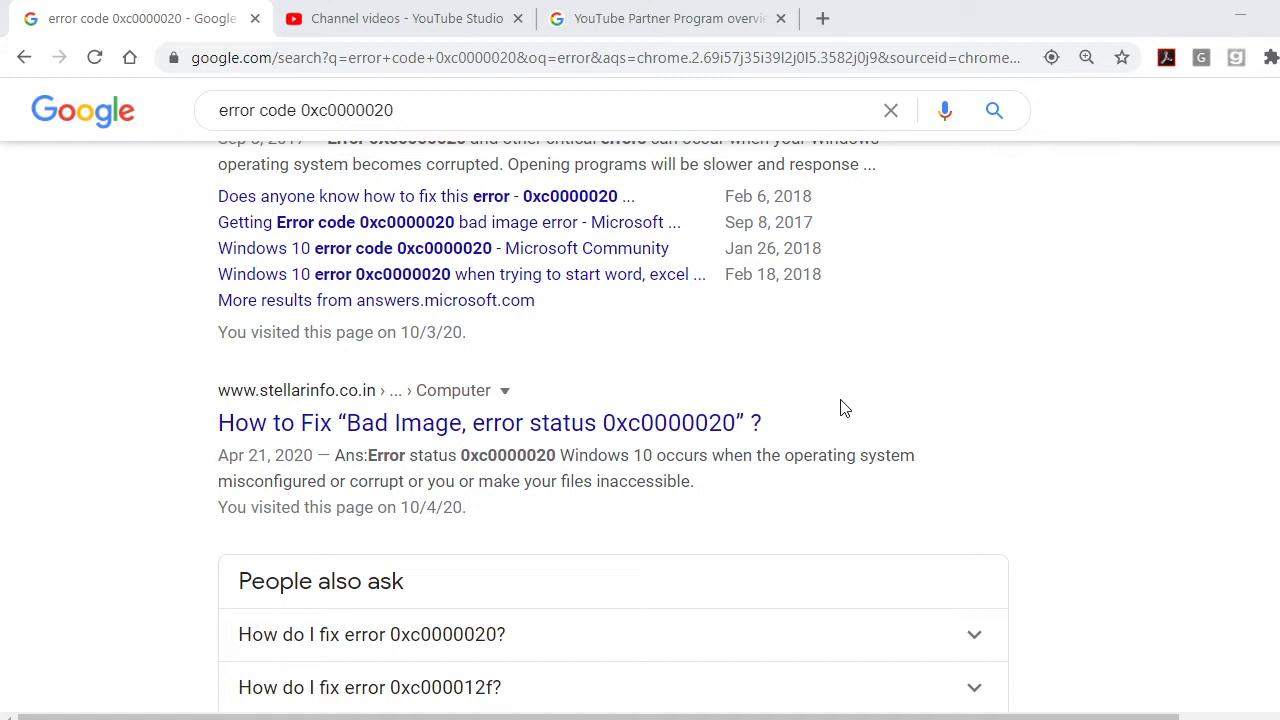
mouse_move(375, 452)
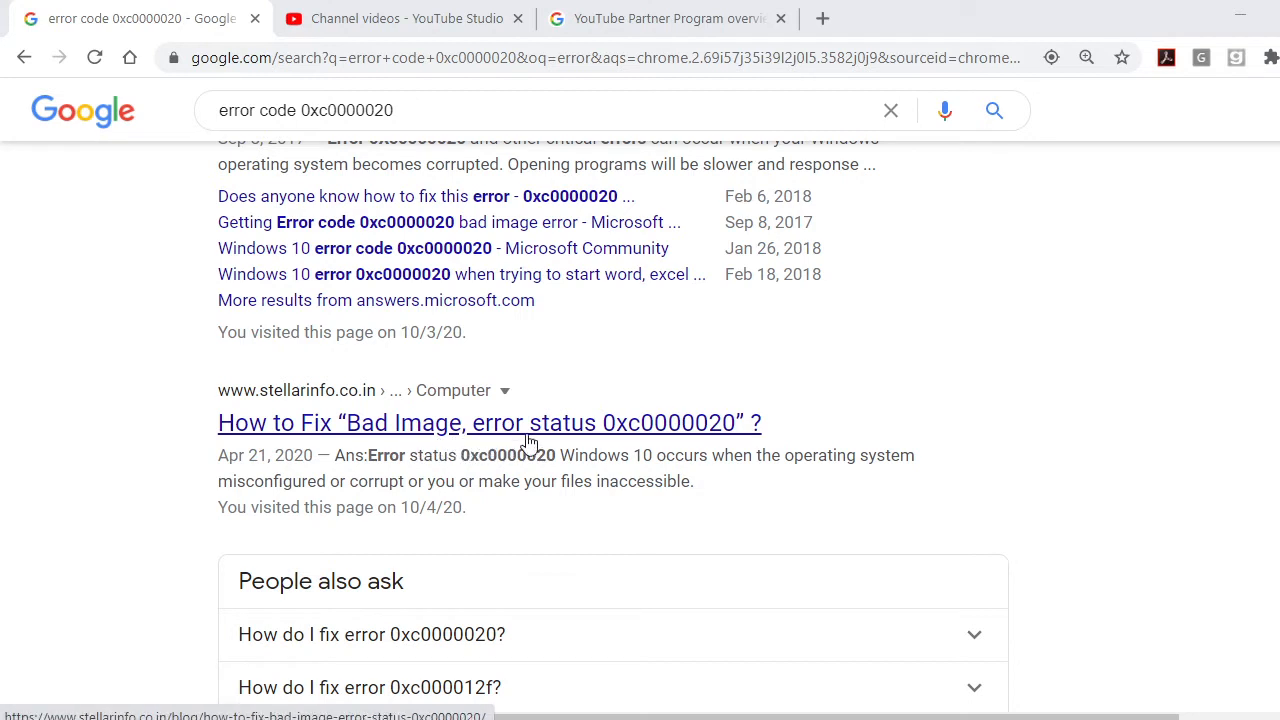
mouse_move(645, 440)
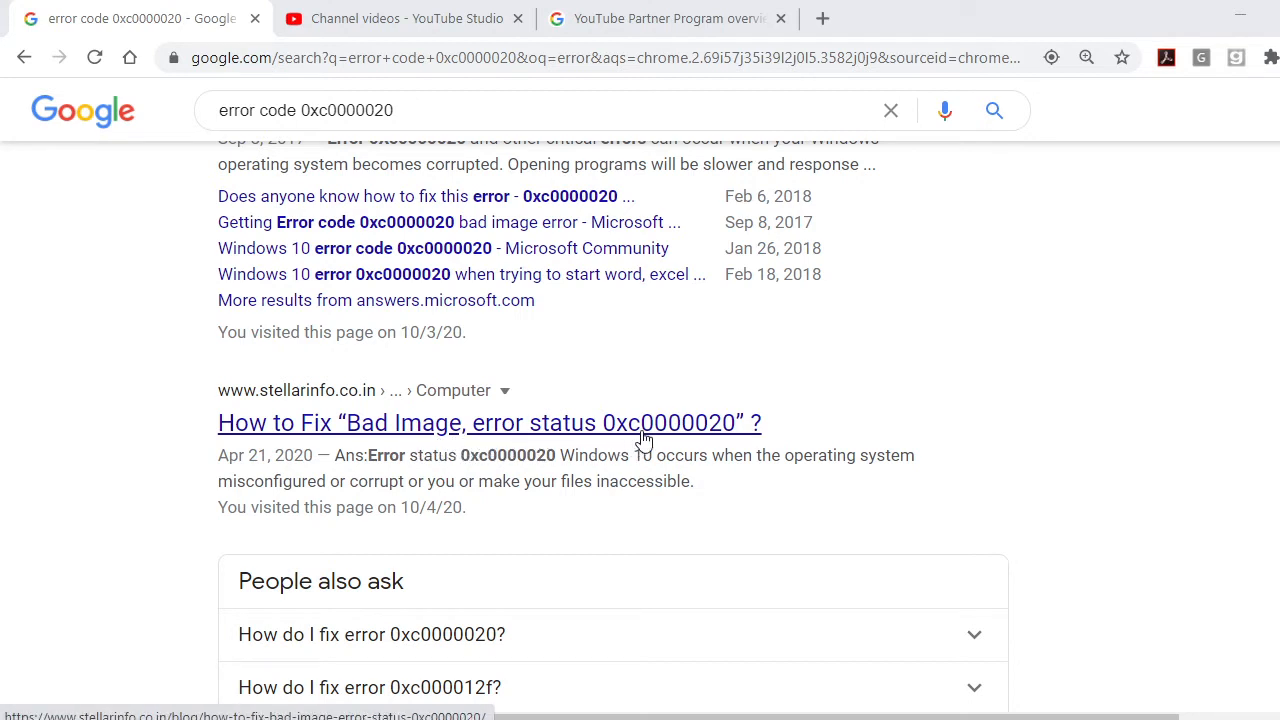
mouse_move(690, 433)
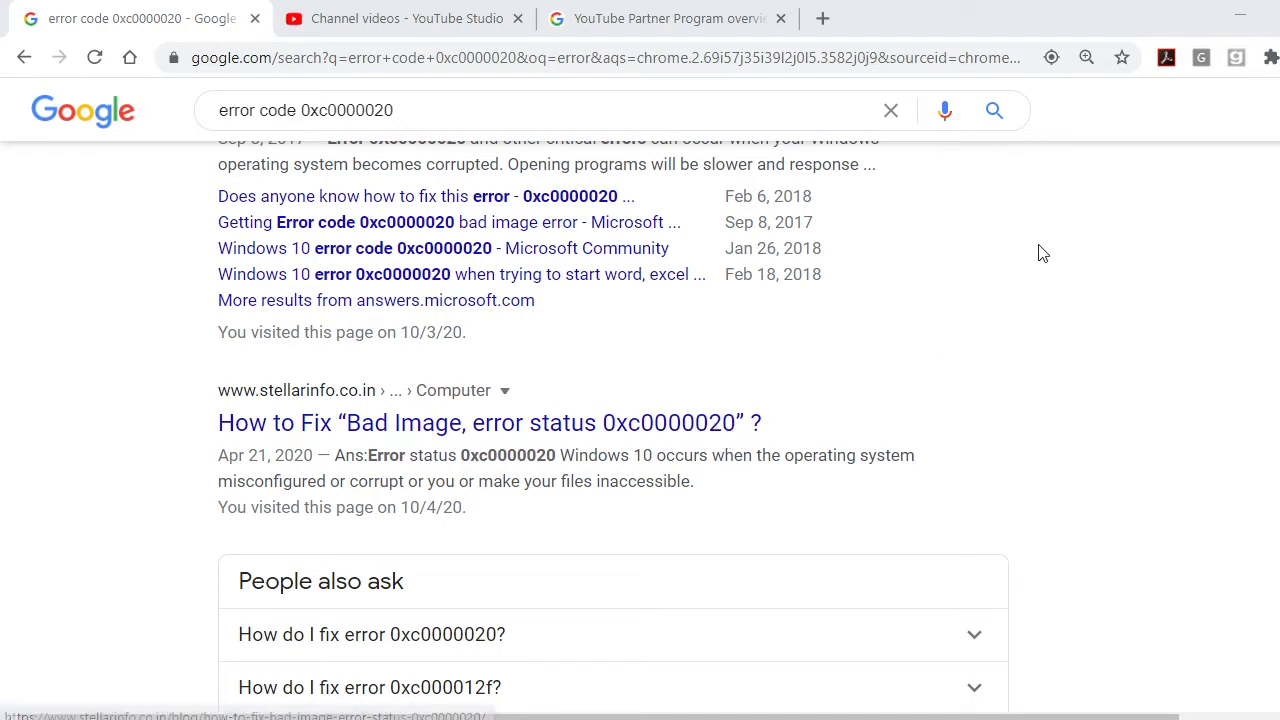
mouse_move(1058, 243)
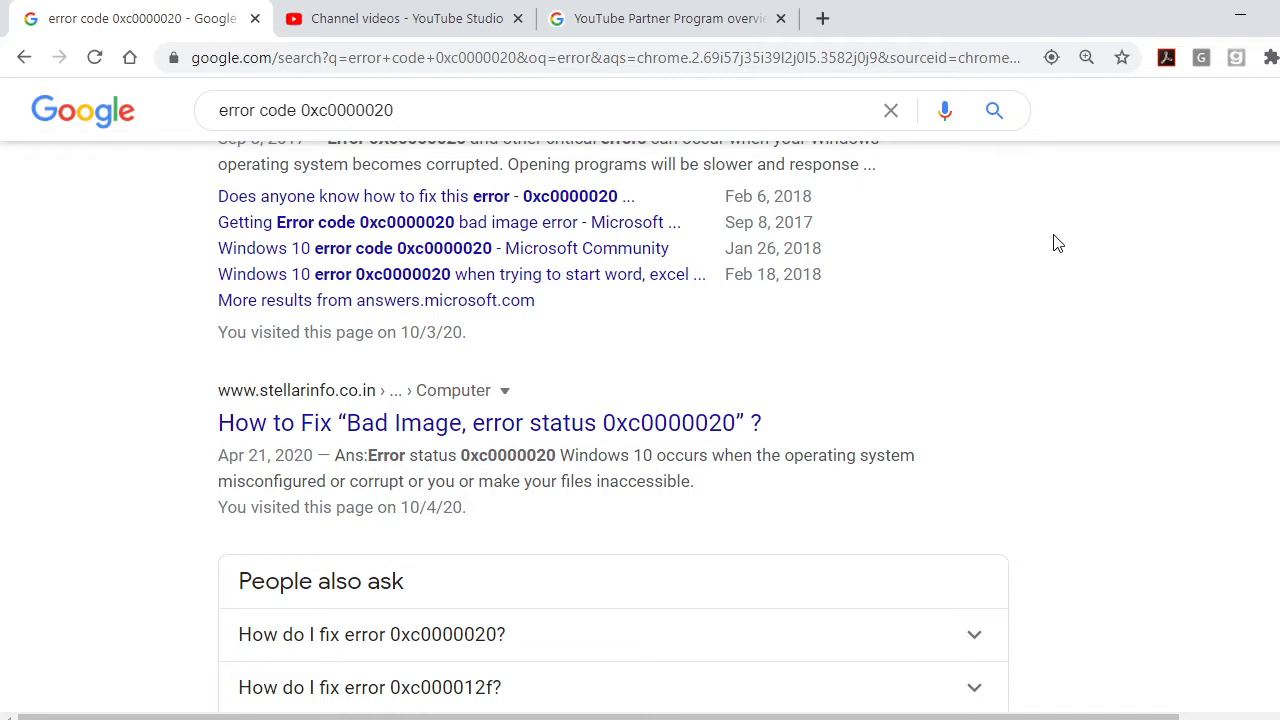
mouse_move(1033, 323)
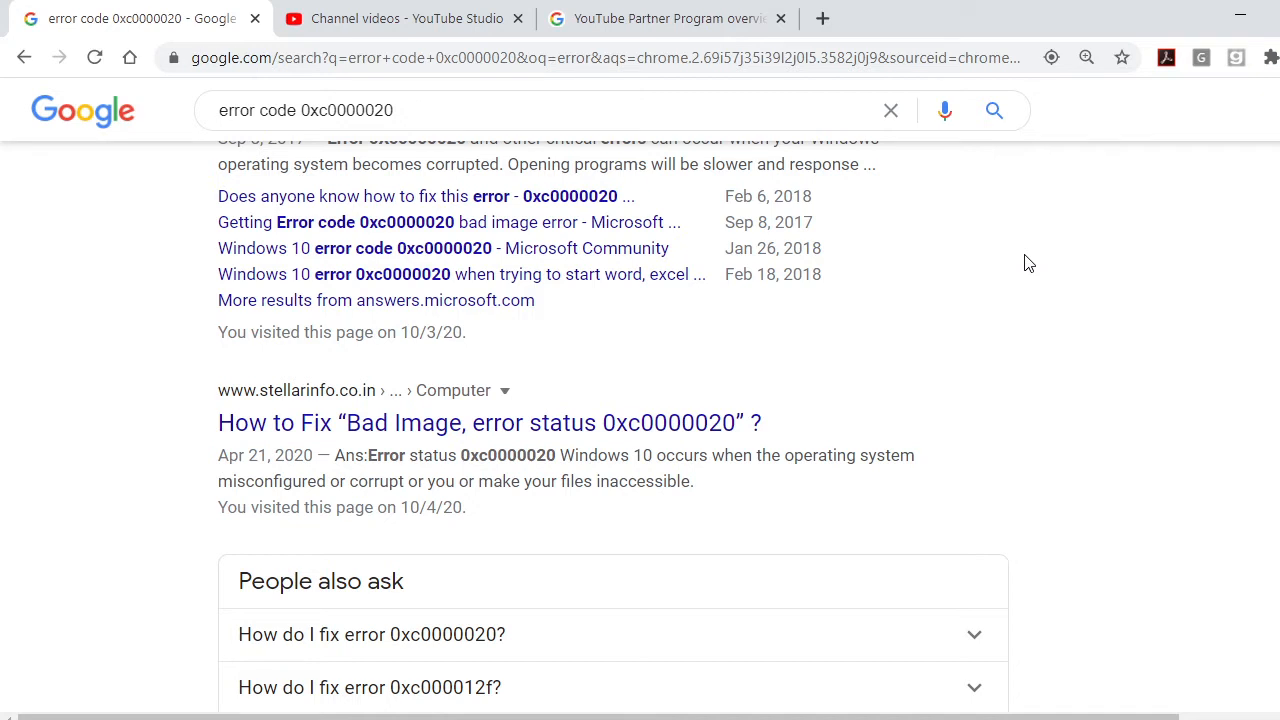
mouse_move(1047, 451)
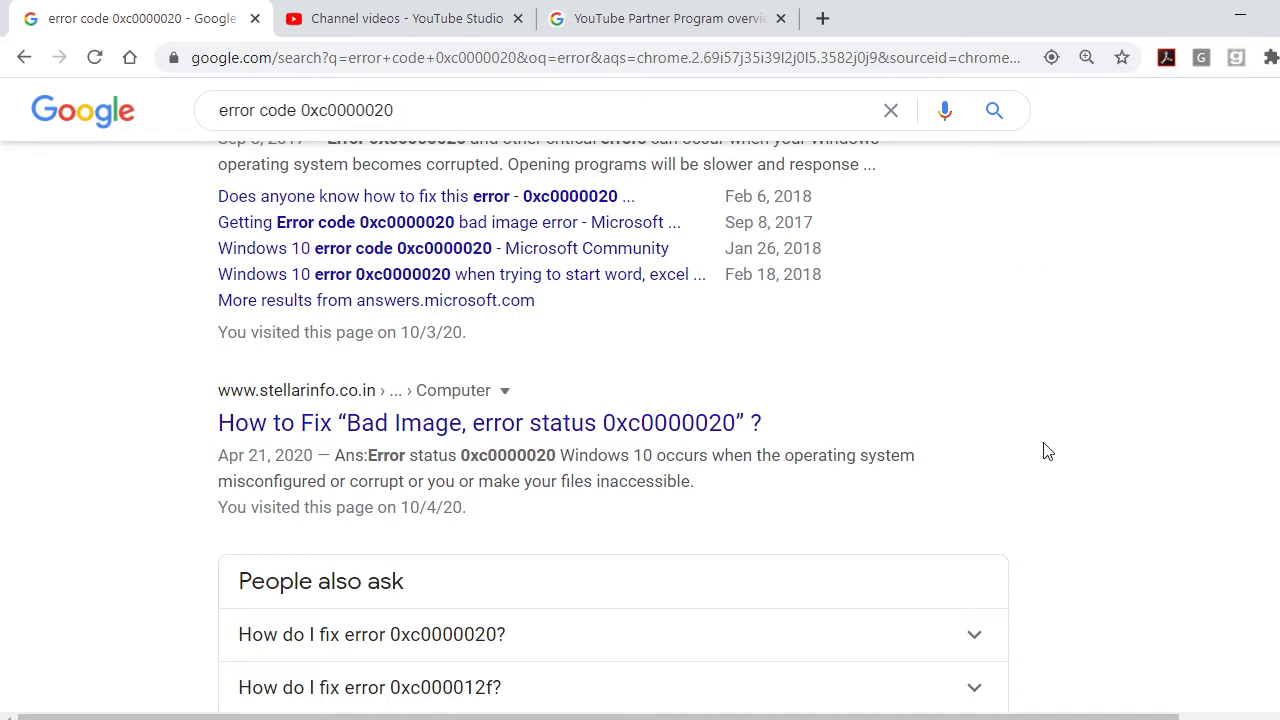
mouse_move(795, 442)
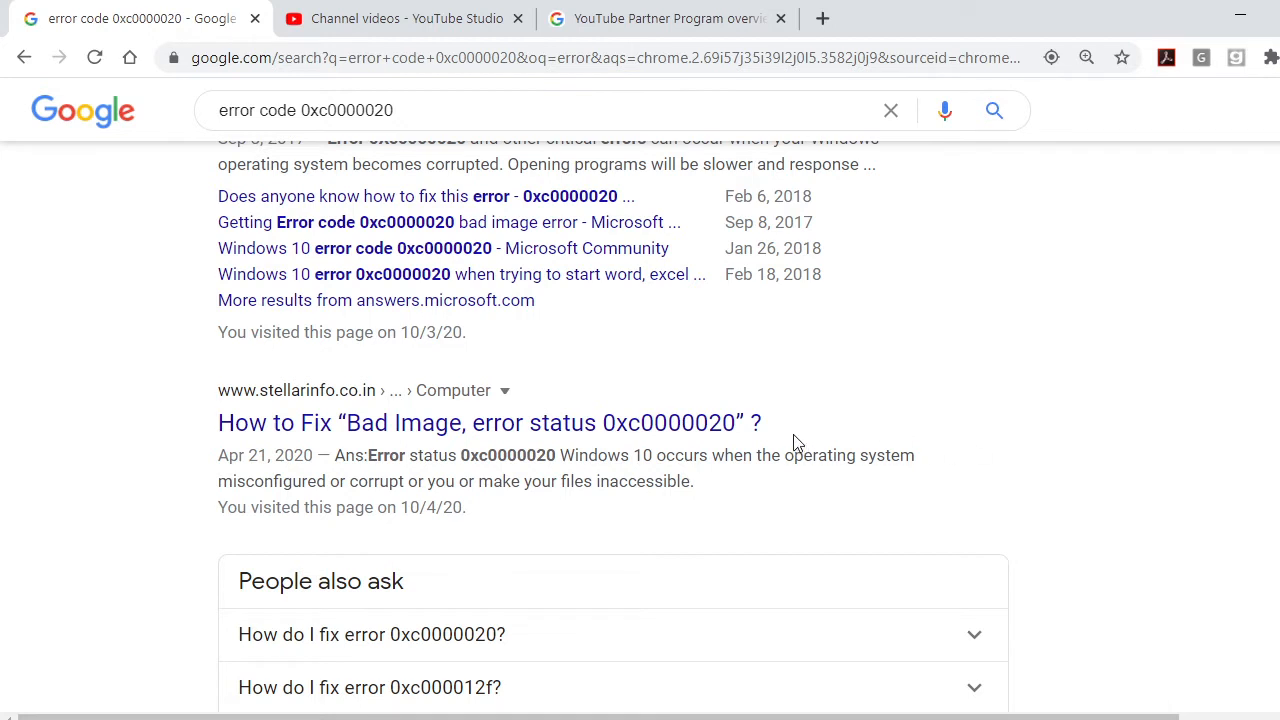
mouse_move(989, 371)
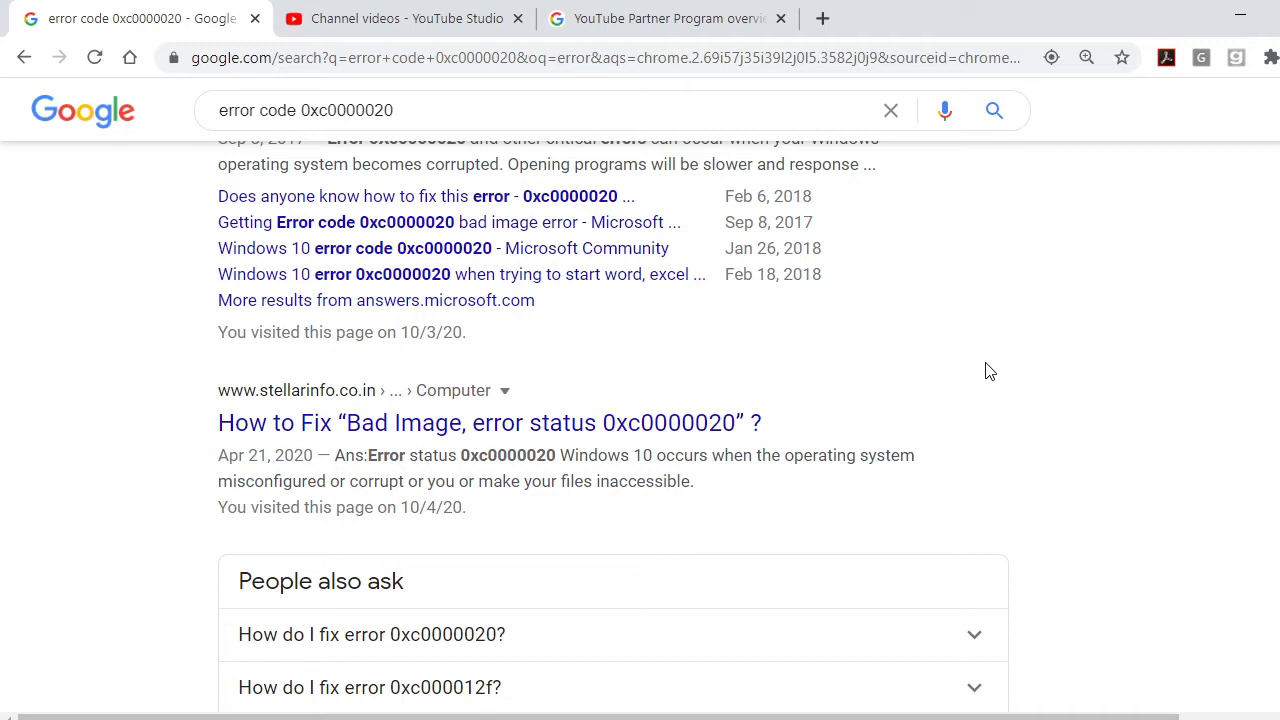
mouse_move(918, 433)
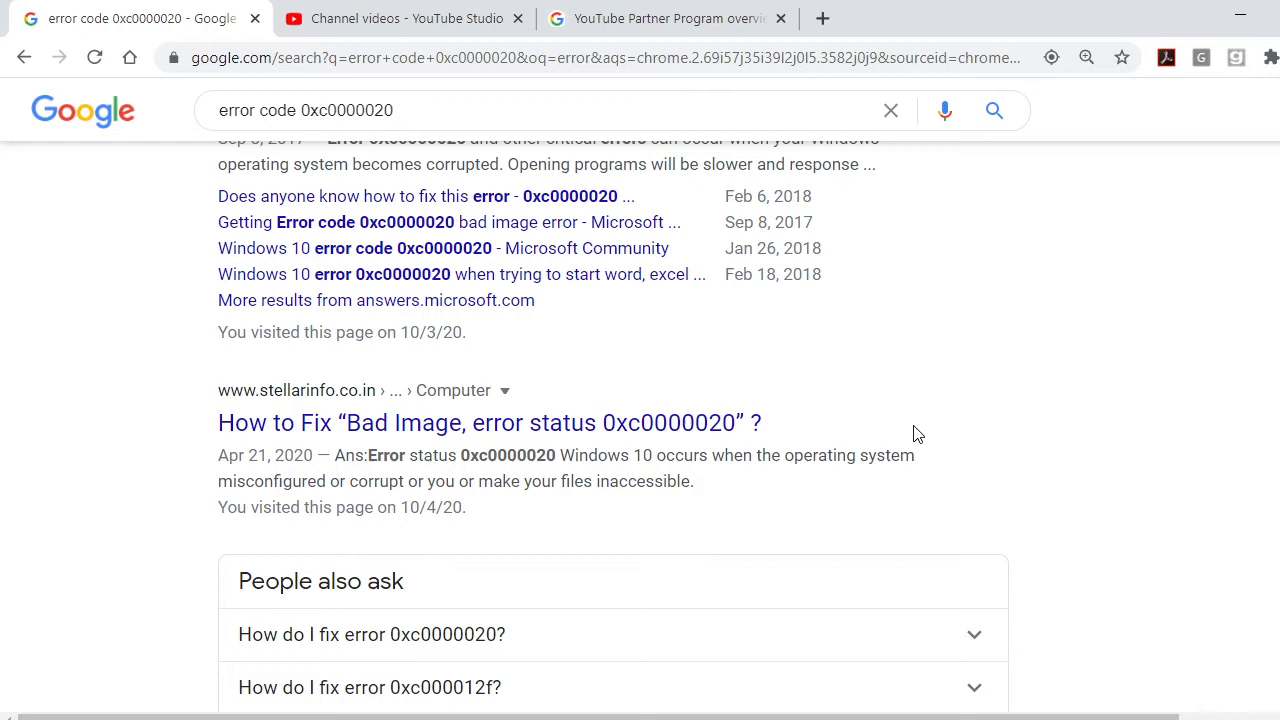
- Highlight the DISM restorehealth line, then zoom keyboard.JPG to show the Win and X keys
drag(485, 422, 761, 422)
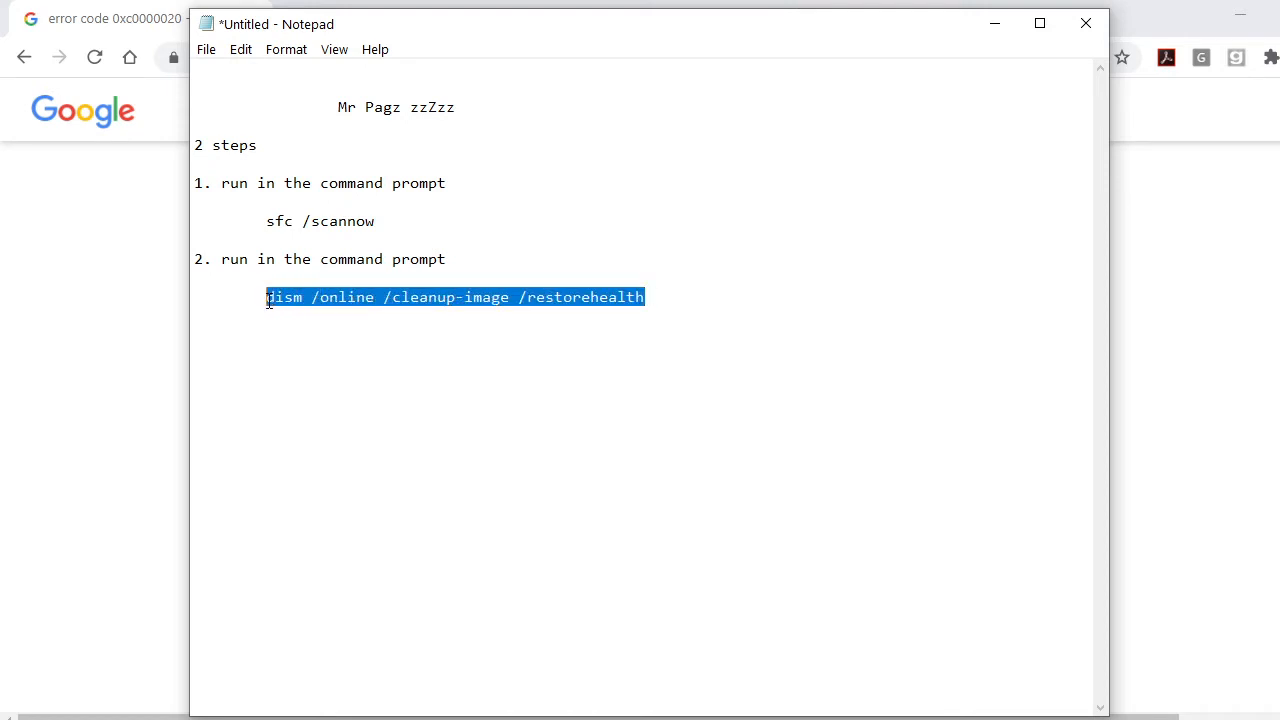
click(645, 297)
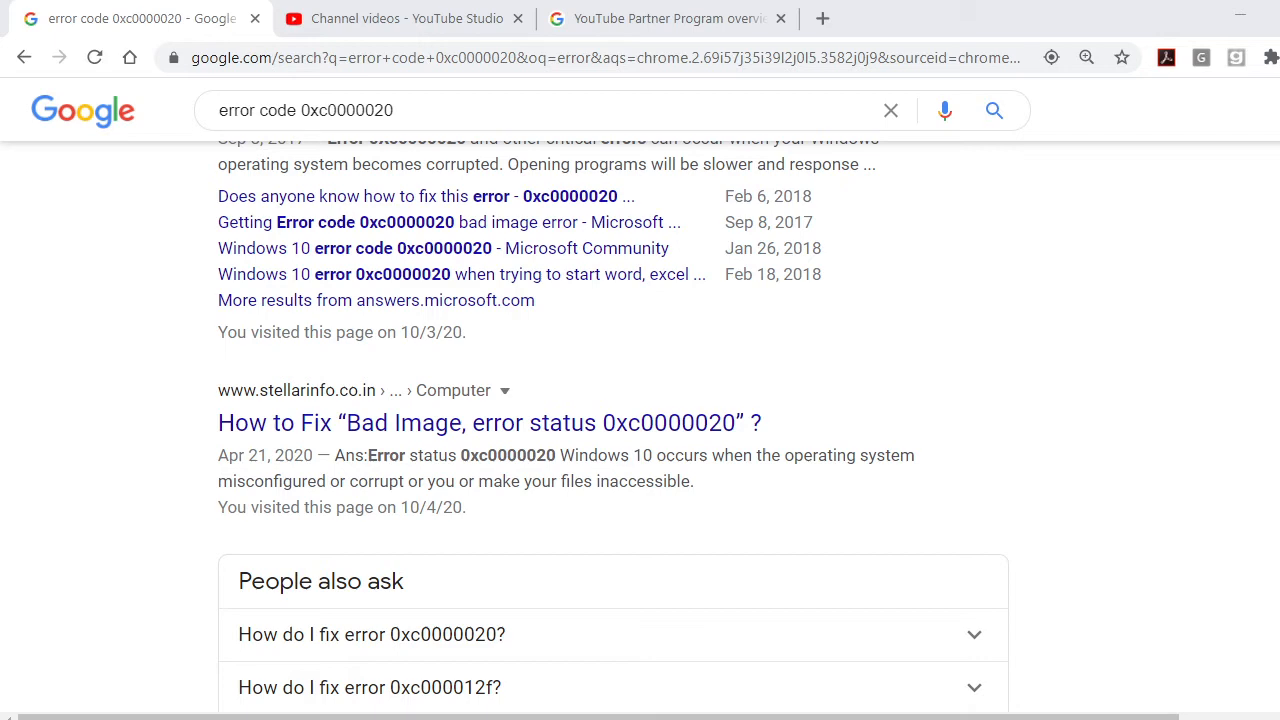
mouse_move(868, 432)
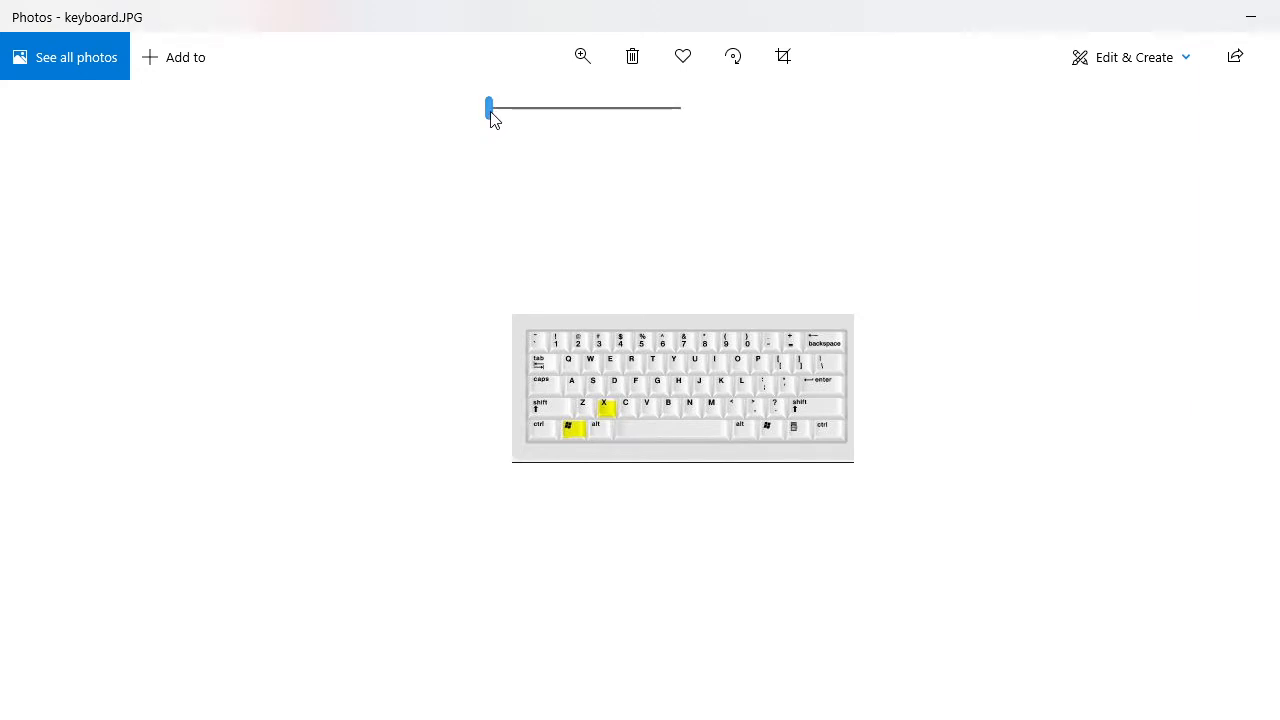
drag(490, 108, 538, 108)
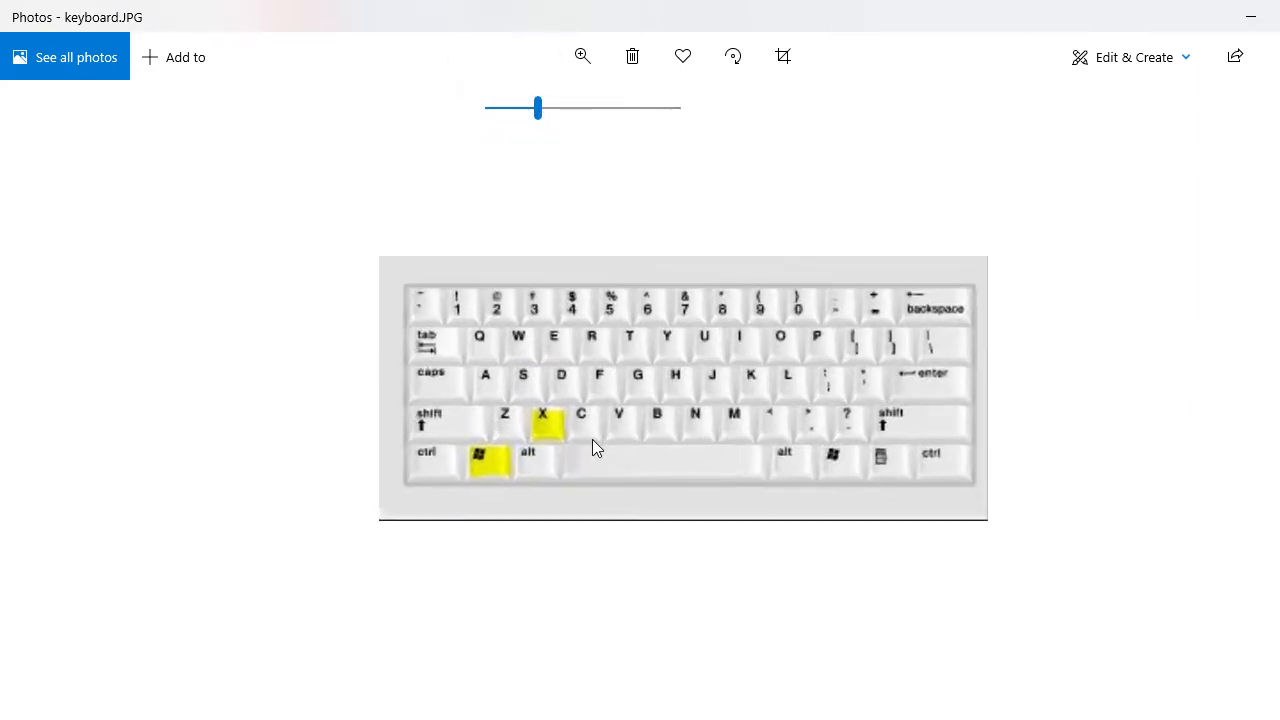
mouse_move(485, 467)
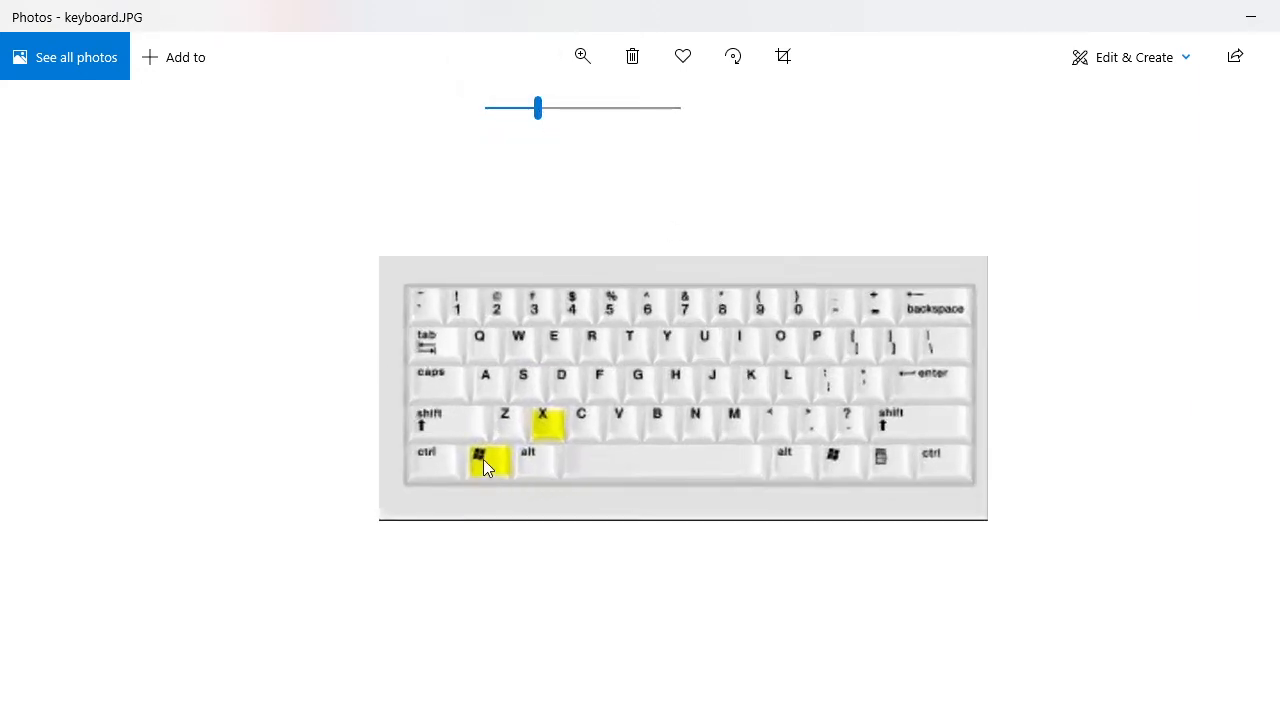
mouse_move(547, 433)
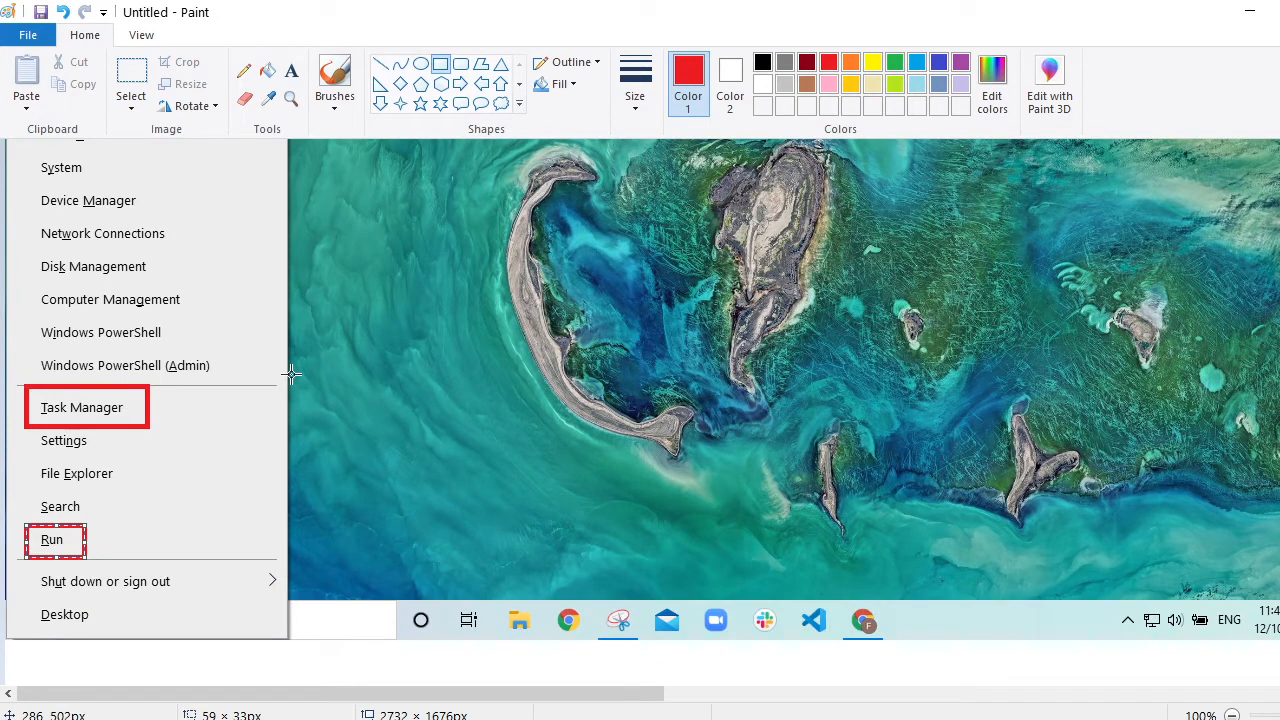
mouse_move(165, 445)
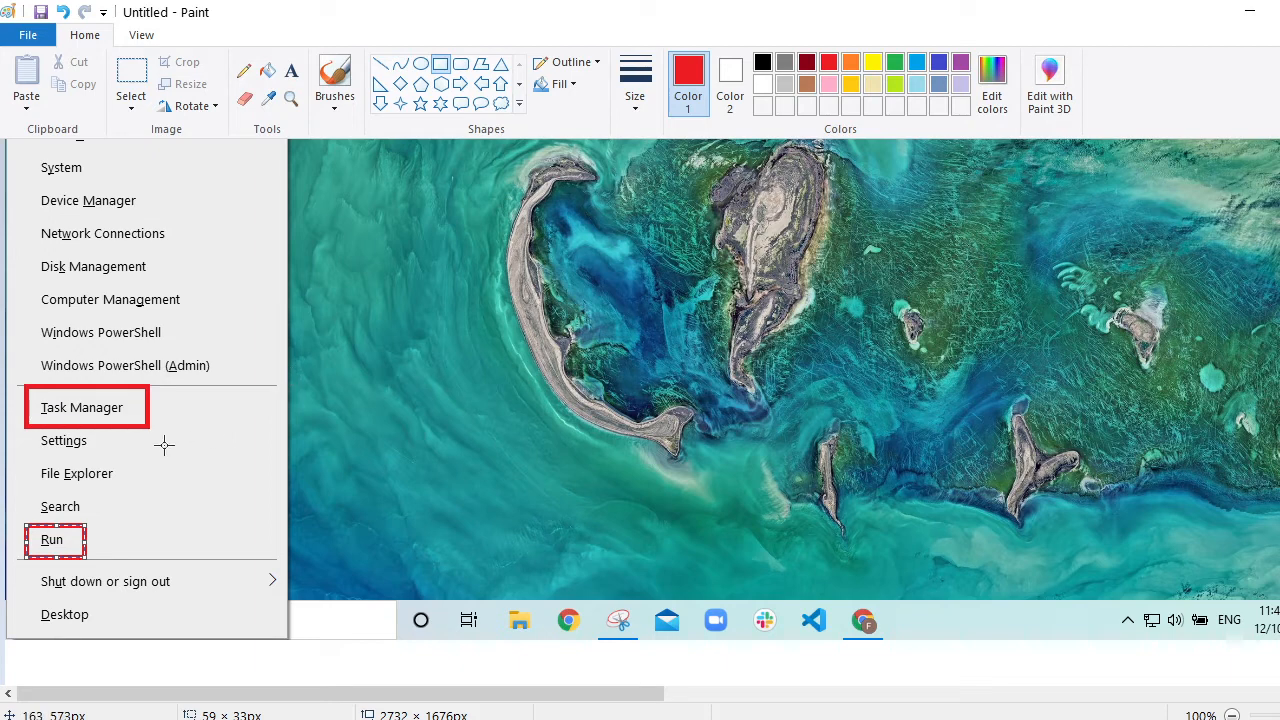
mouse_move(90, 407)
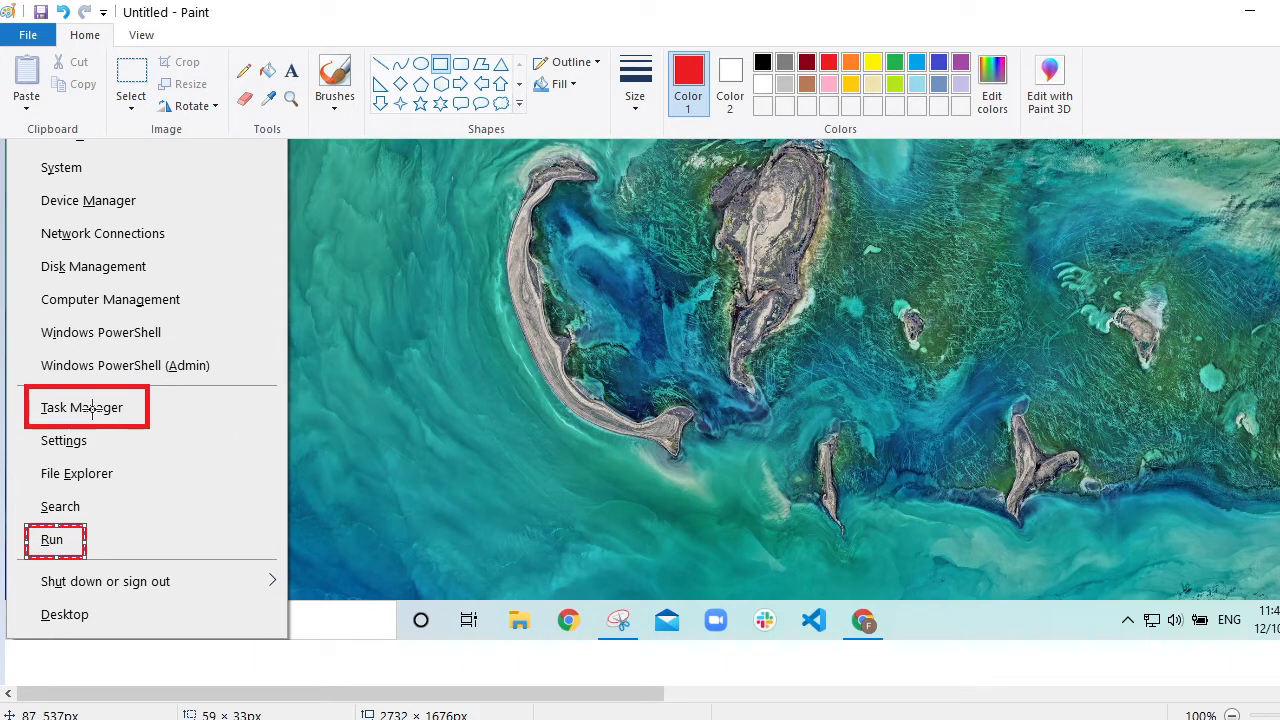
mouse_move(97, 523)
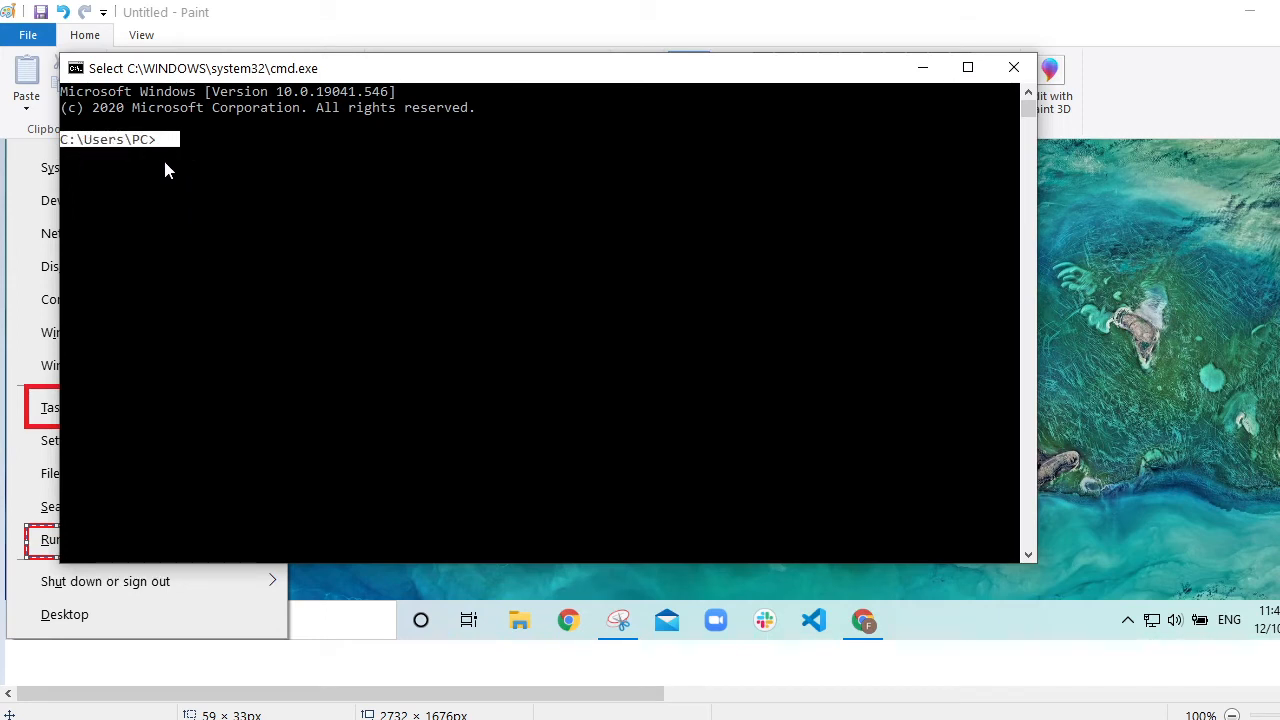
mouse_move(665, 273)
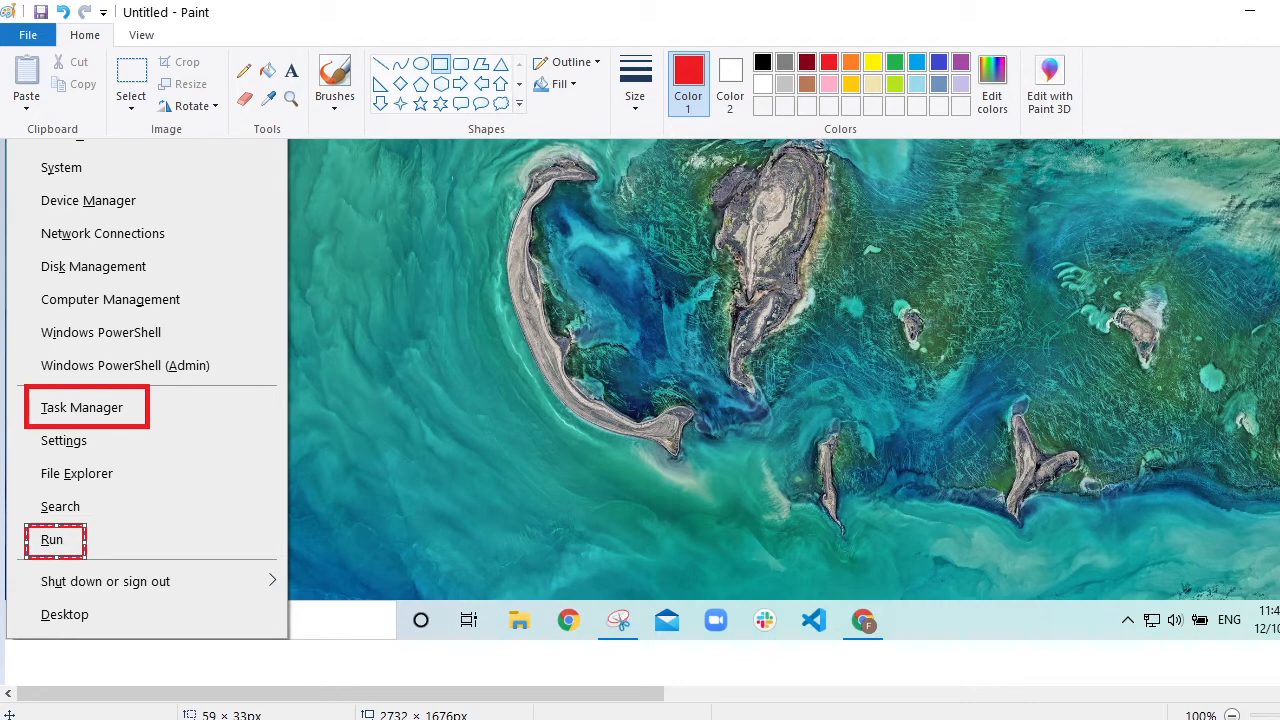
click(81, 407)
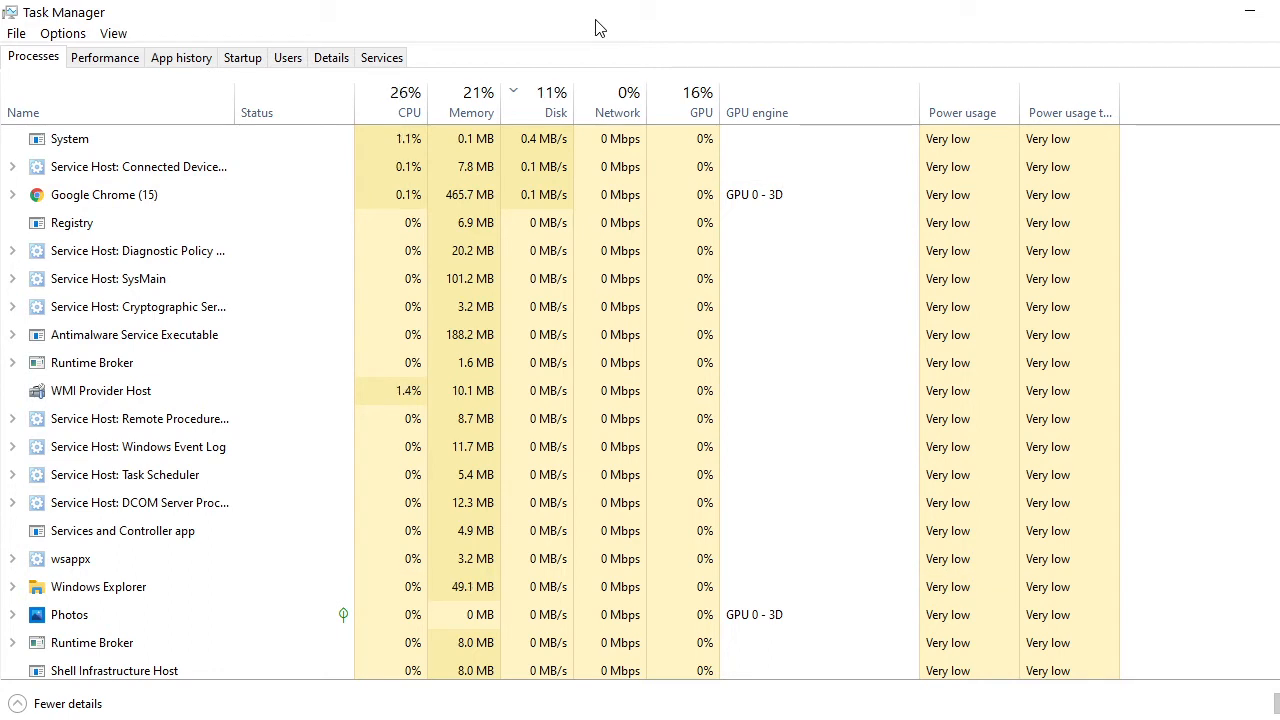
- Set up File > Run new task with 'cmd' and administrative privileges ticked
click(16, 33)
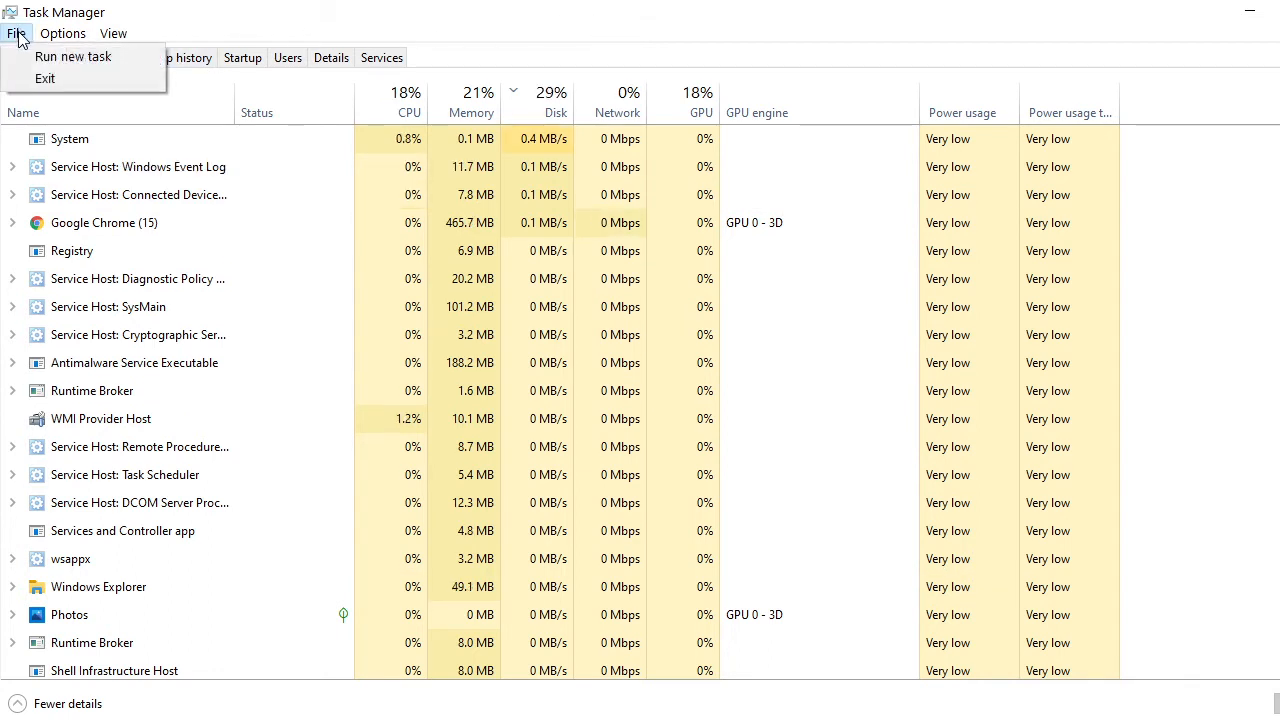
mouse_move(73, 56)
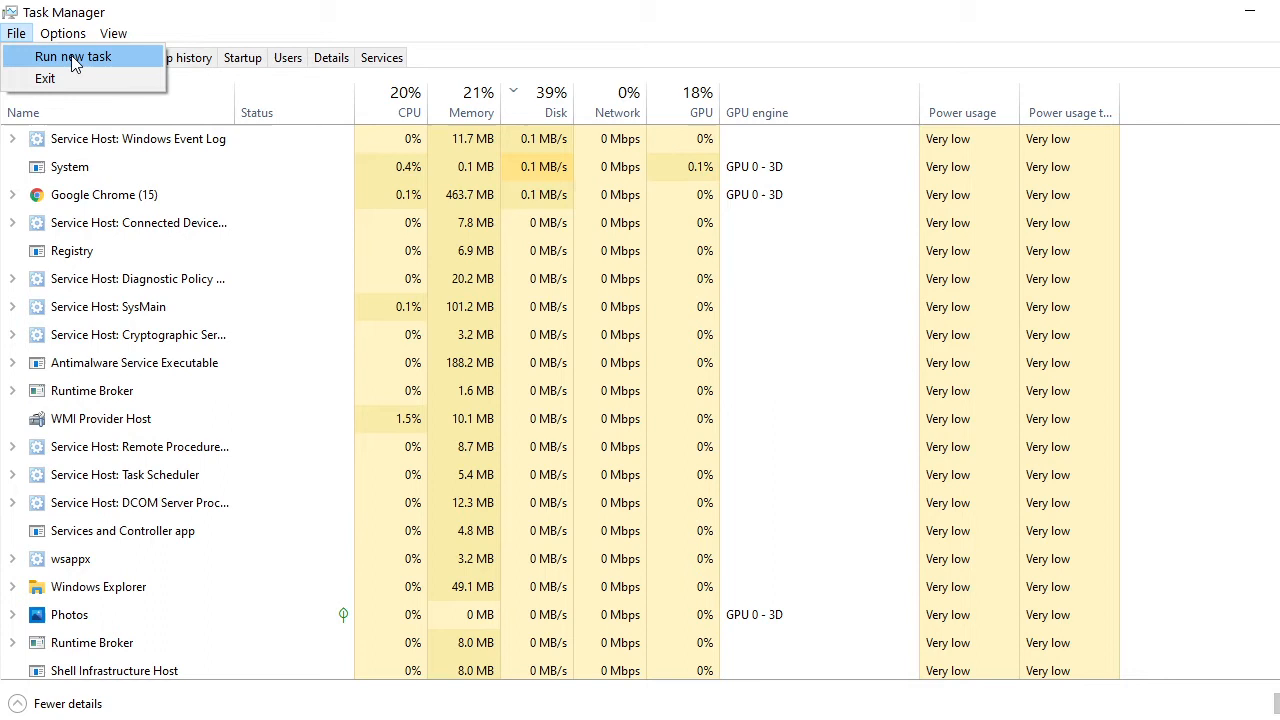
click(73, 56)
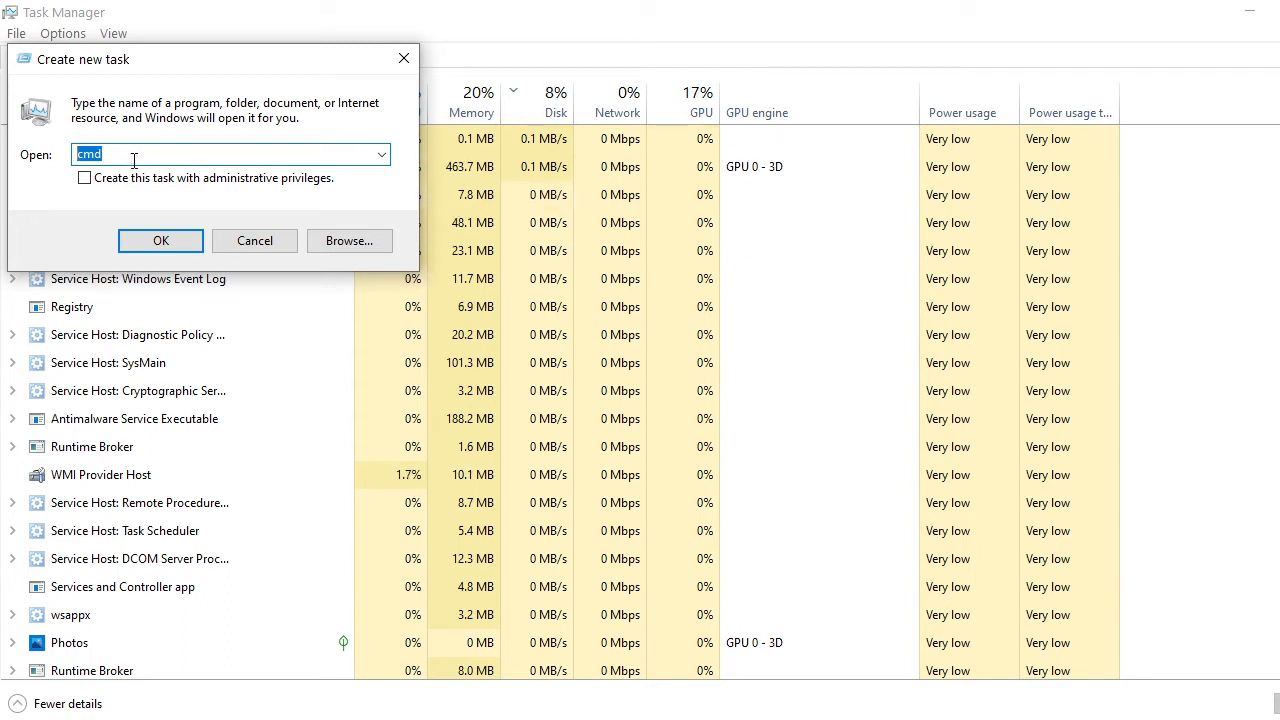
click(84, 177)
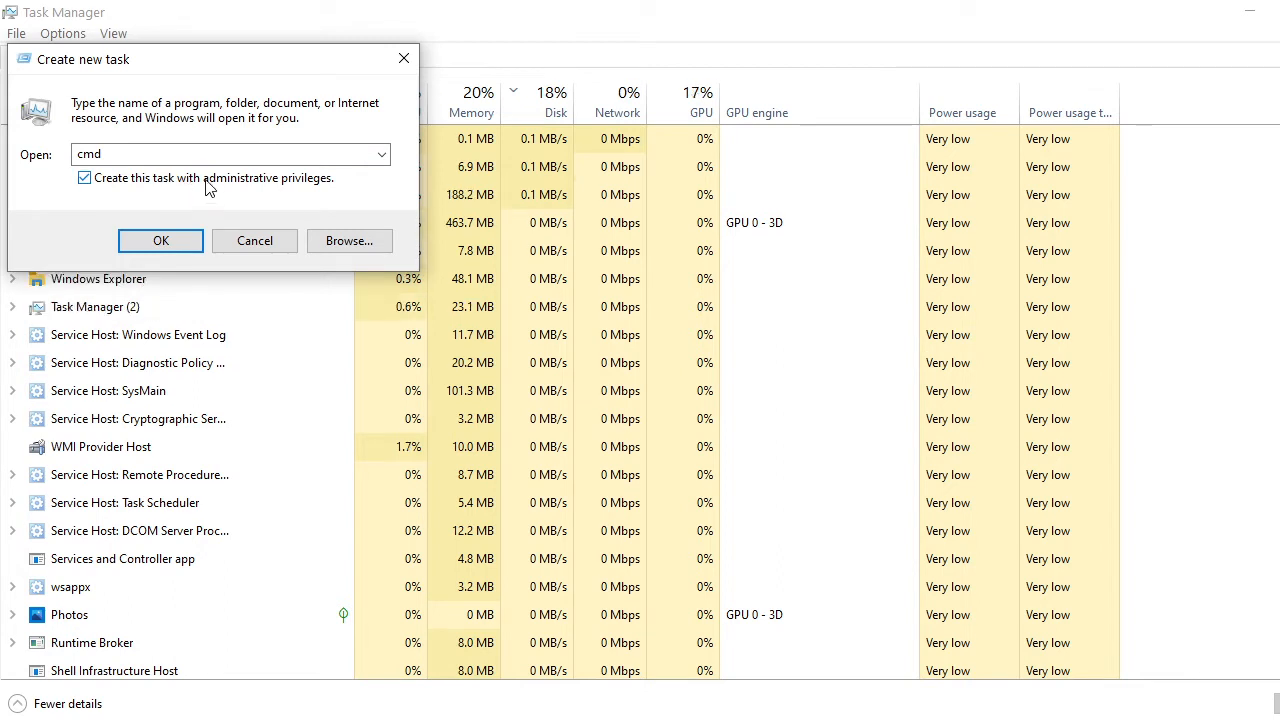
mouse_move(297, 203)
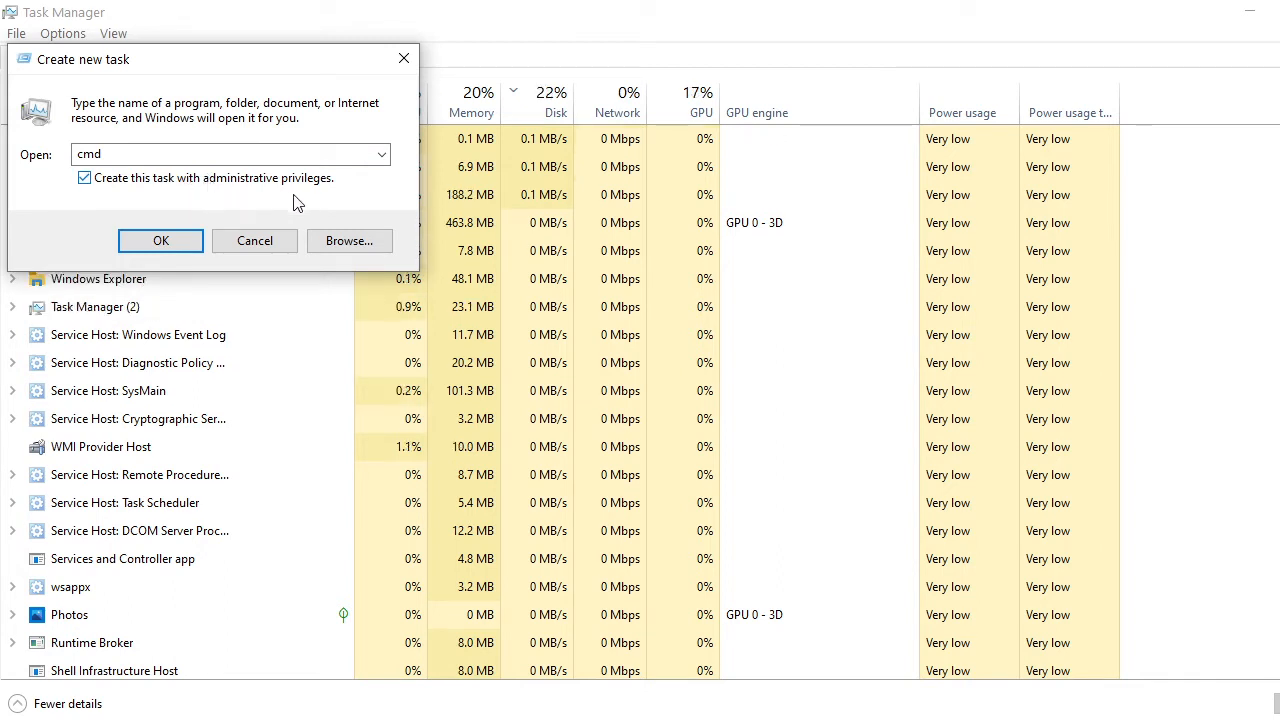
mouse_move(313, 205)
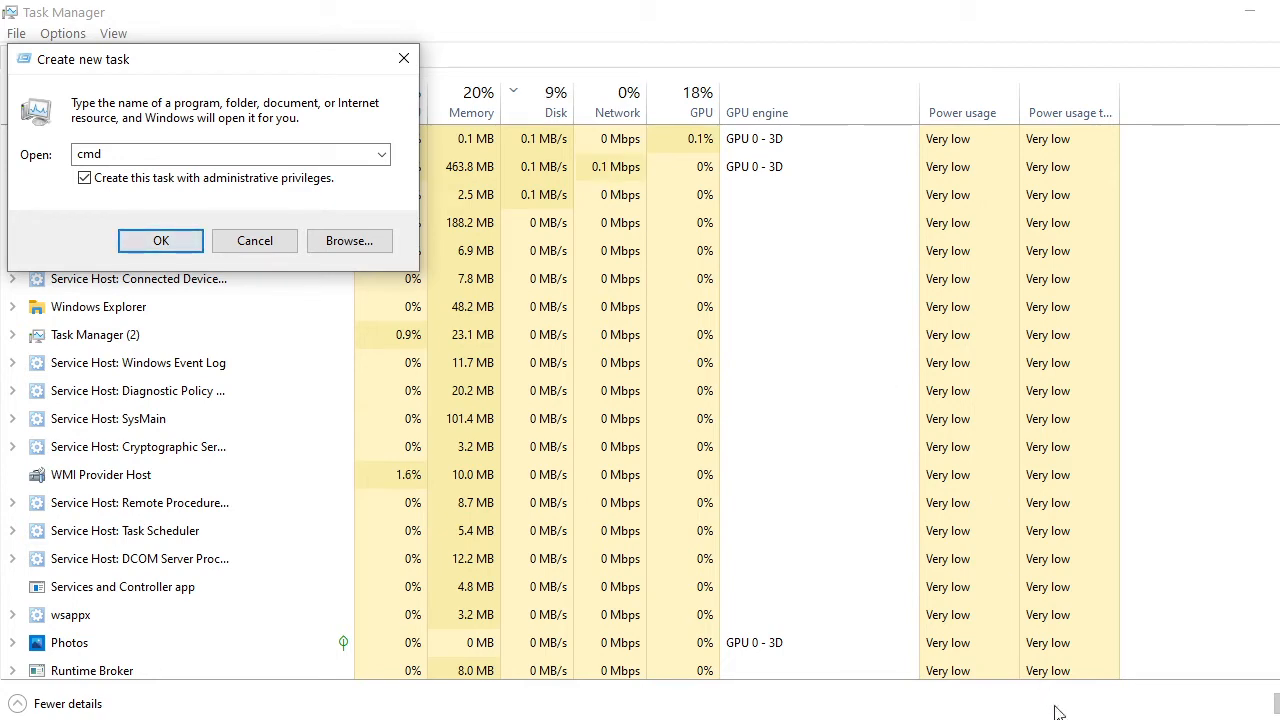
- Launch the elevated Command Prompt and enter sfc /scannow at the system32 prompt
click(160, 240)
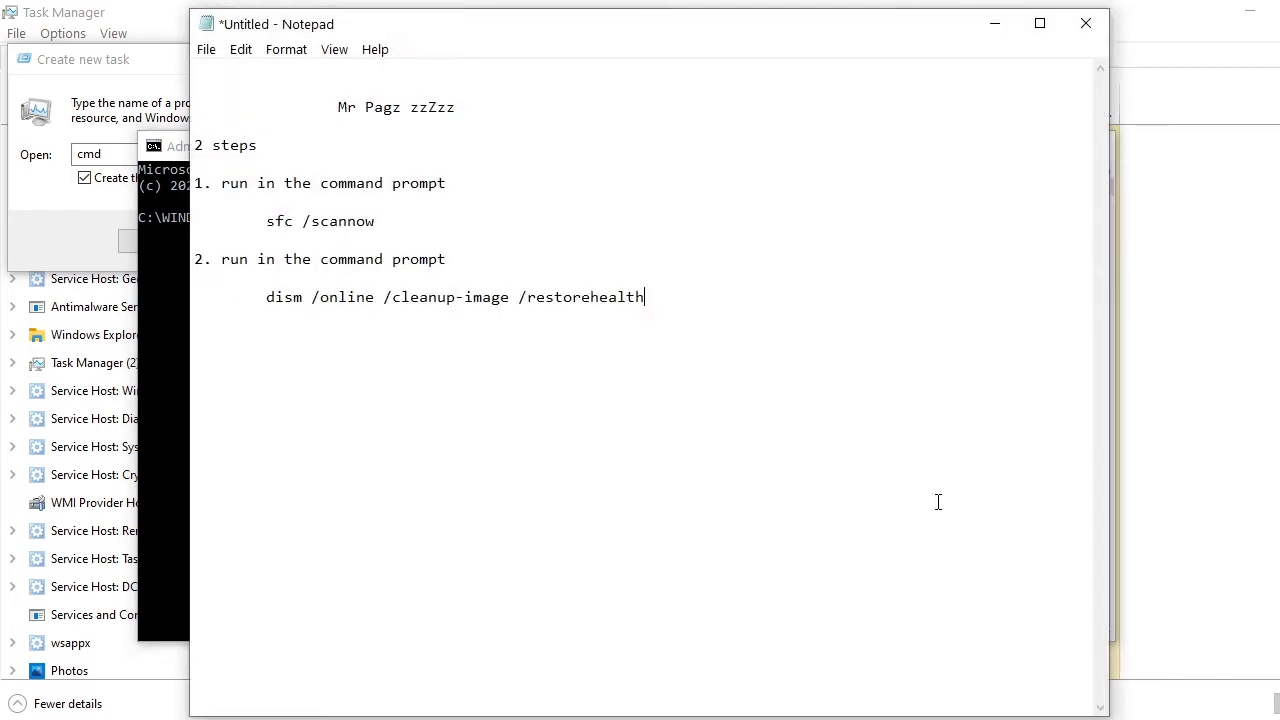
mouse_move(379, 221)
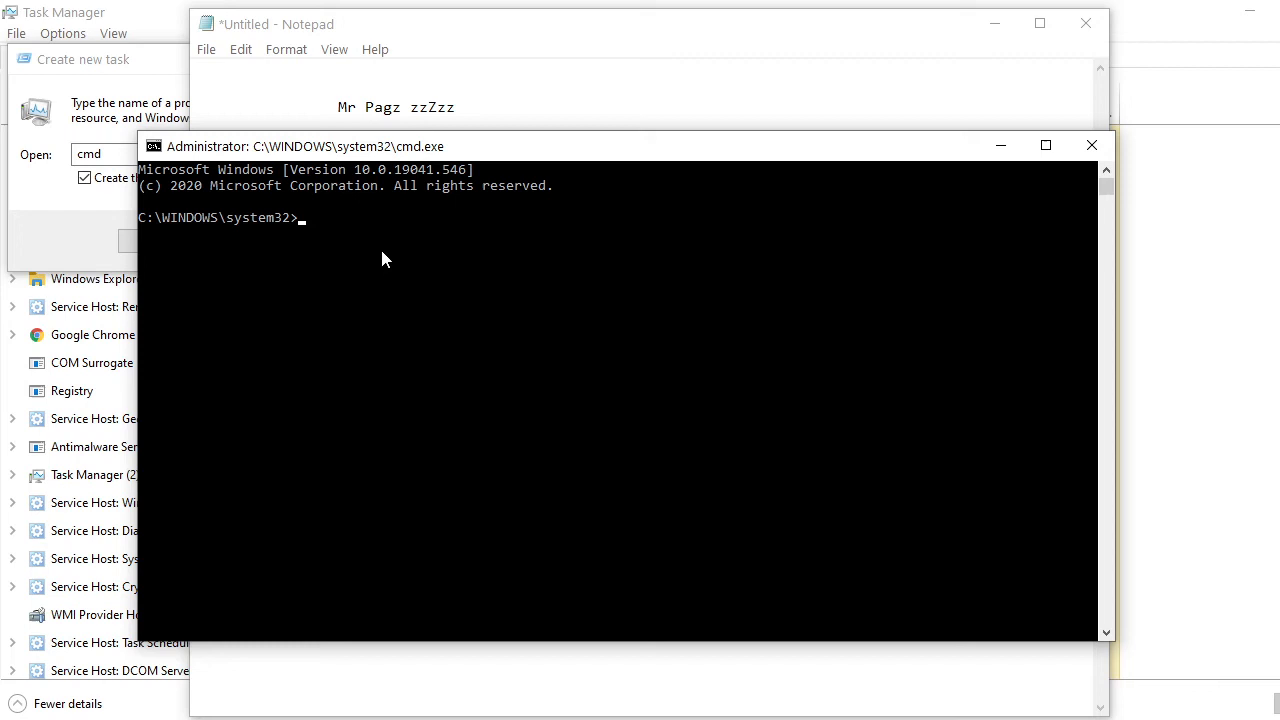
text(sfc /scannow)
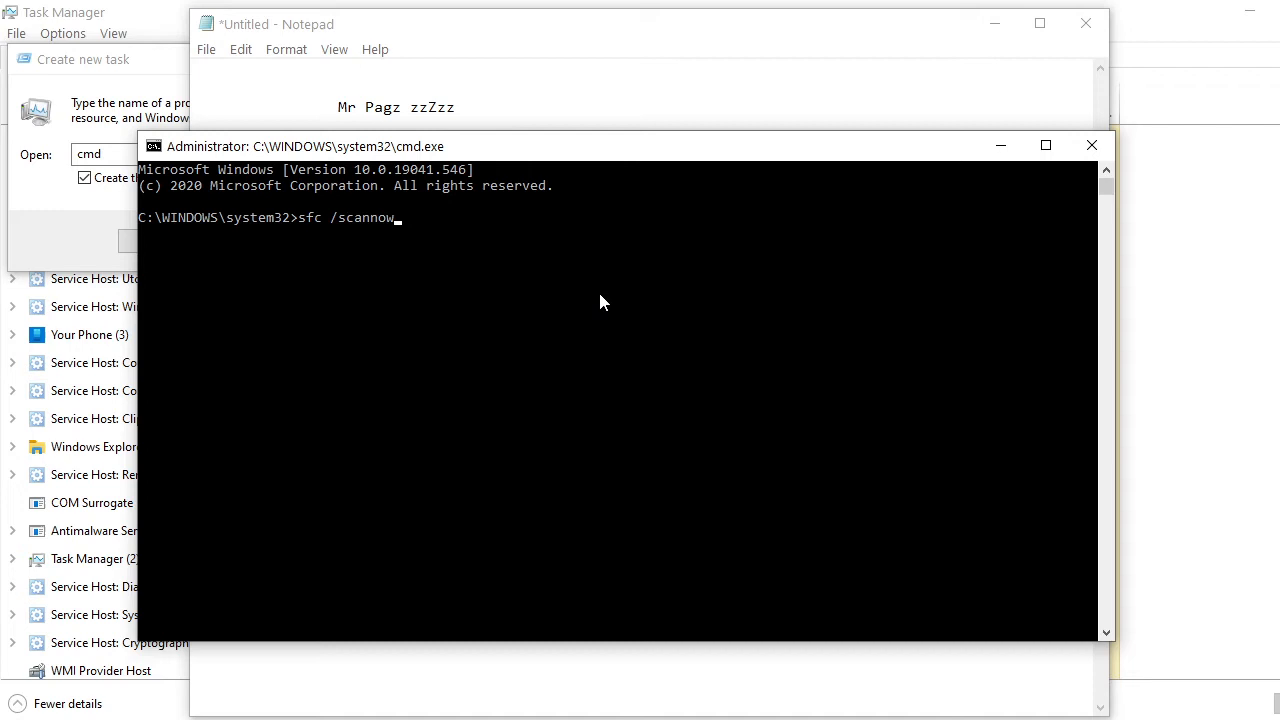
mouse_move(558, 303)
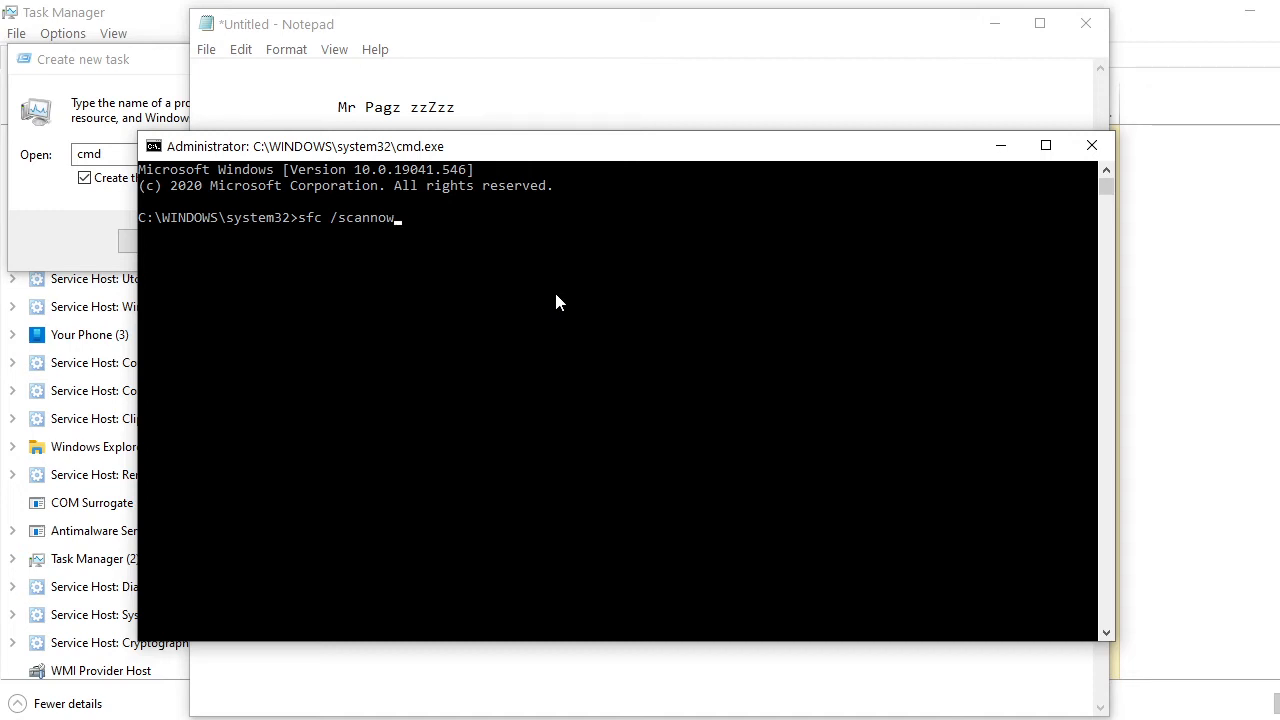
mouse_move(422, 276)
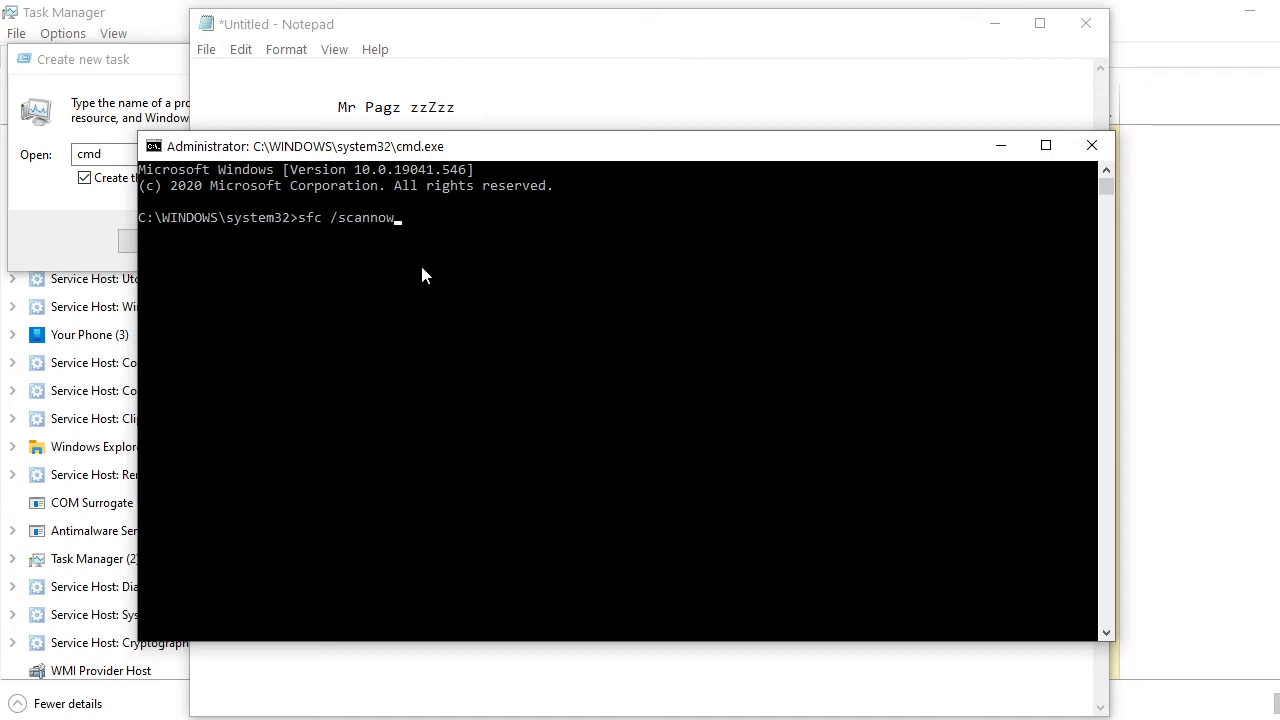
mouse_move(640, 398)
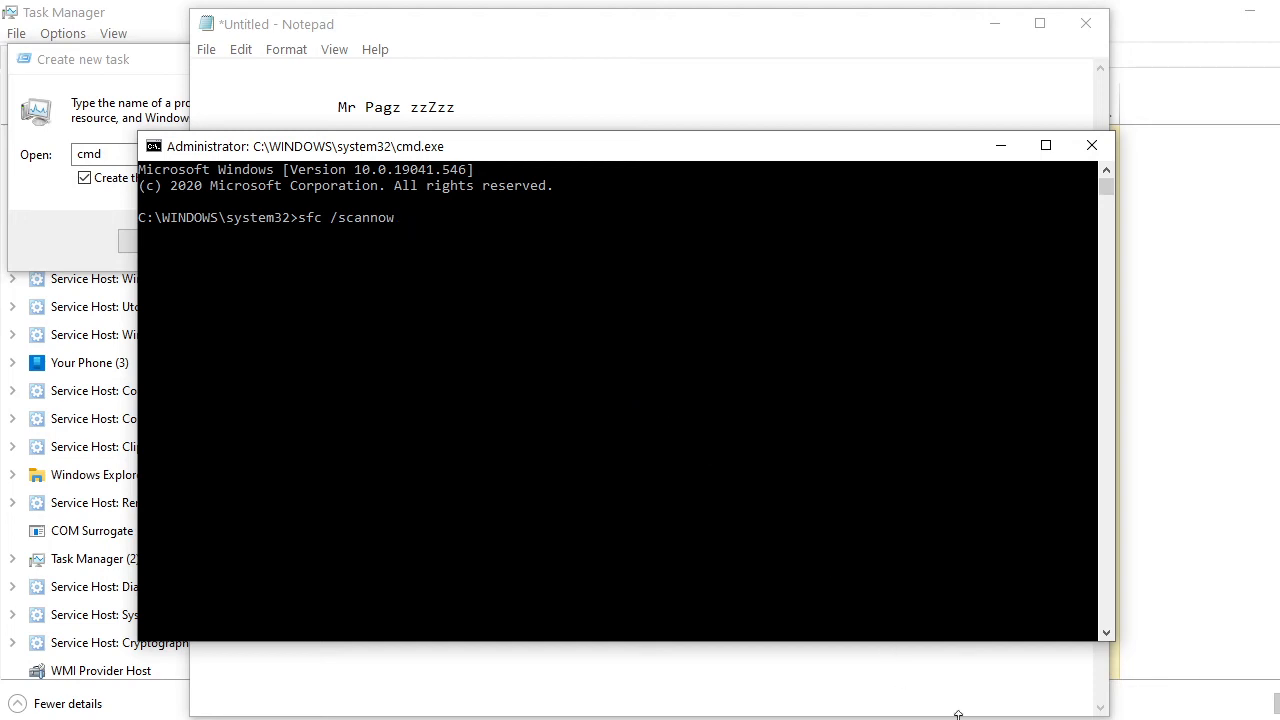
- Bring the Notepad two-step fix list forward over the Command Prompt
click(278, 23)
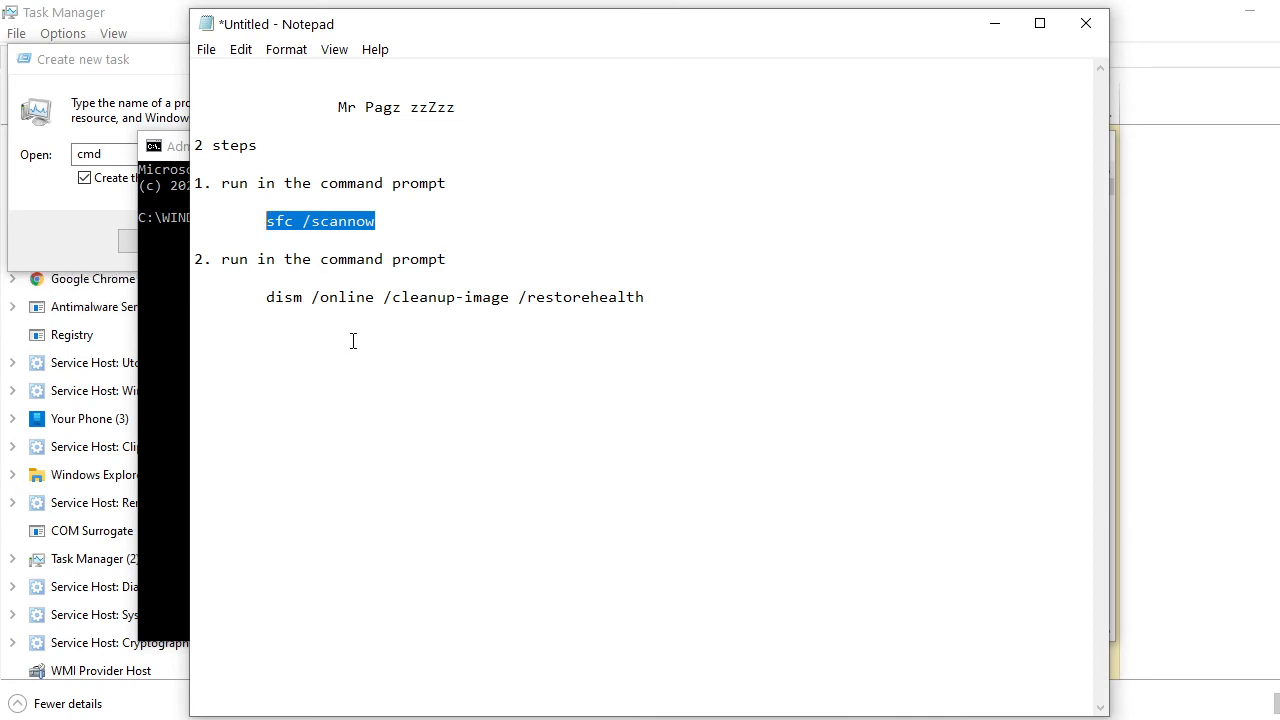
mouse_move(345, 267)
text(sfc)
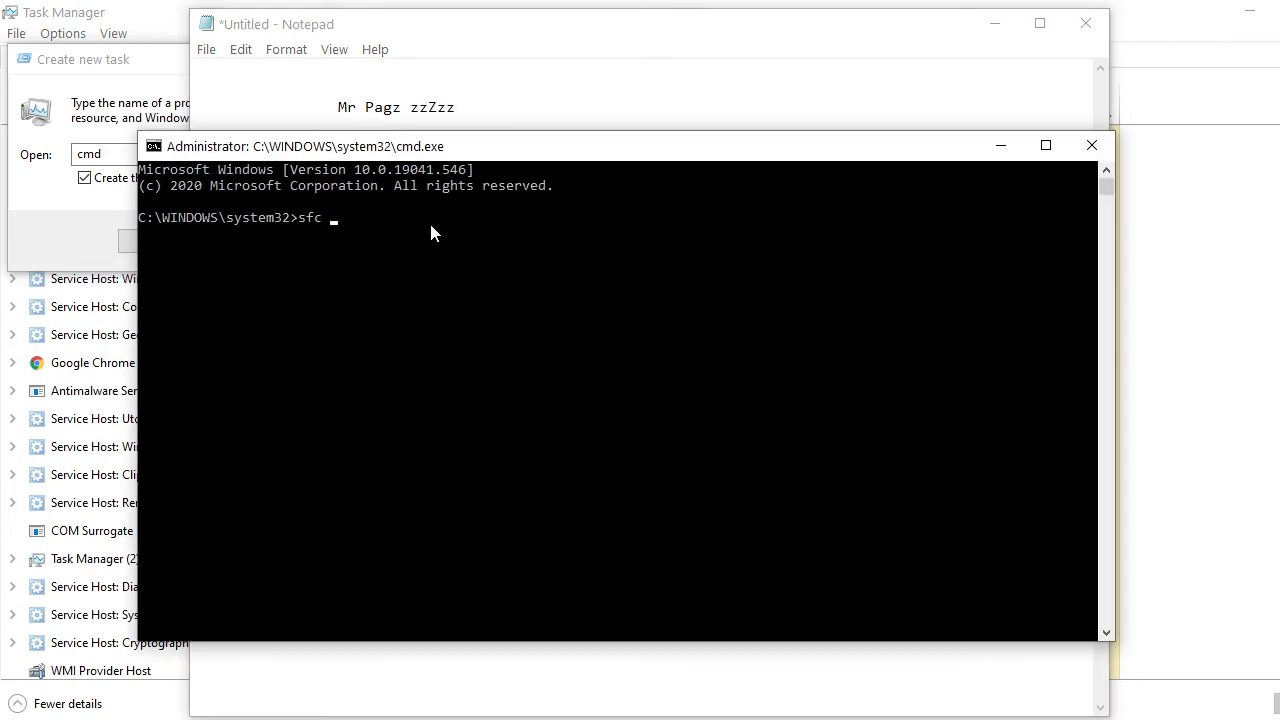
- Enter dism /online /cleanup-image /restorehealth in the elevated Command Prompt
text(dism /online /cleanup-image /restorehealth)
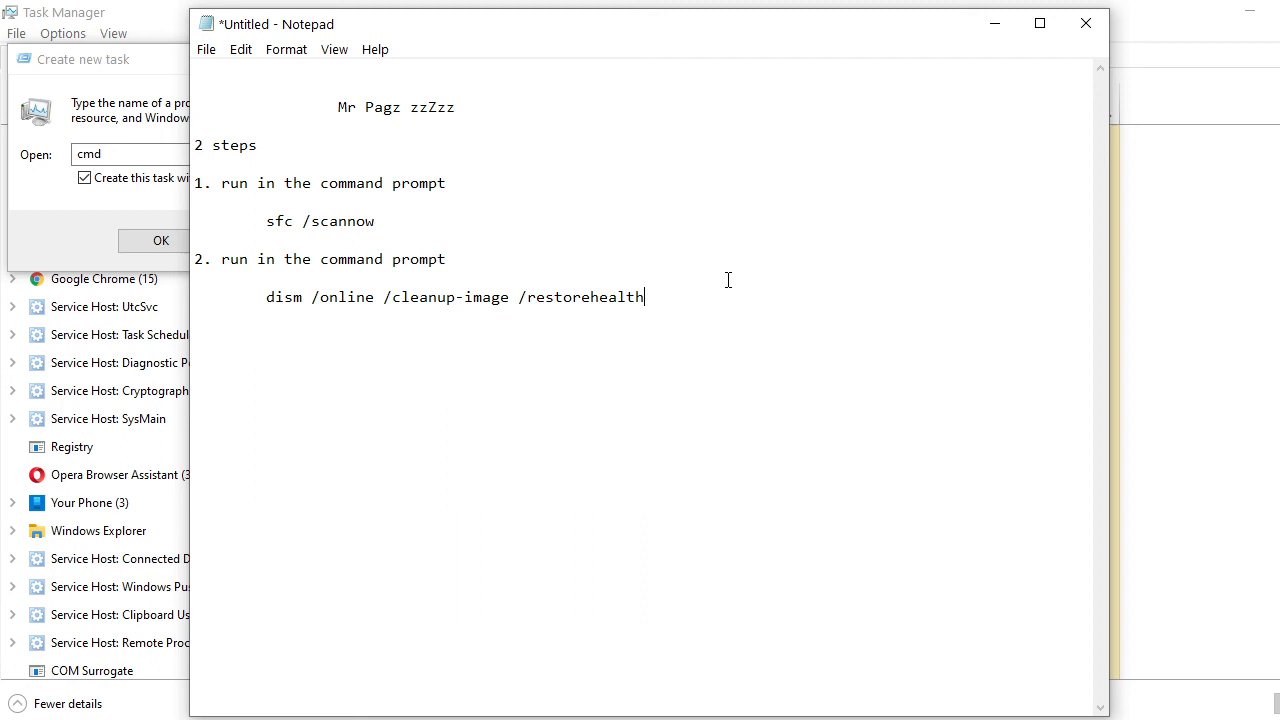
- Bring Notepad's fix notes over the Google search and select the word zzZzz
drag(195, 183, 195, 278)
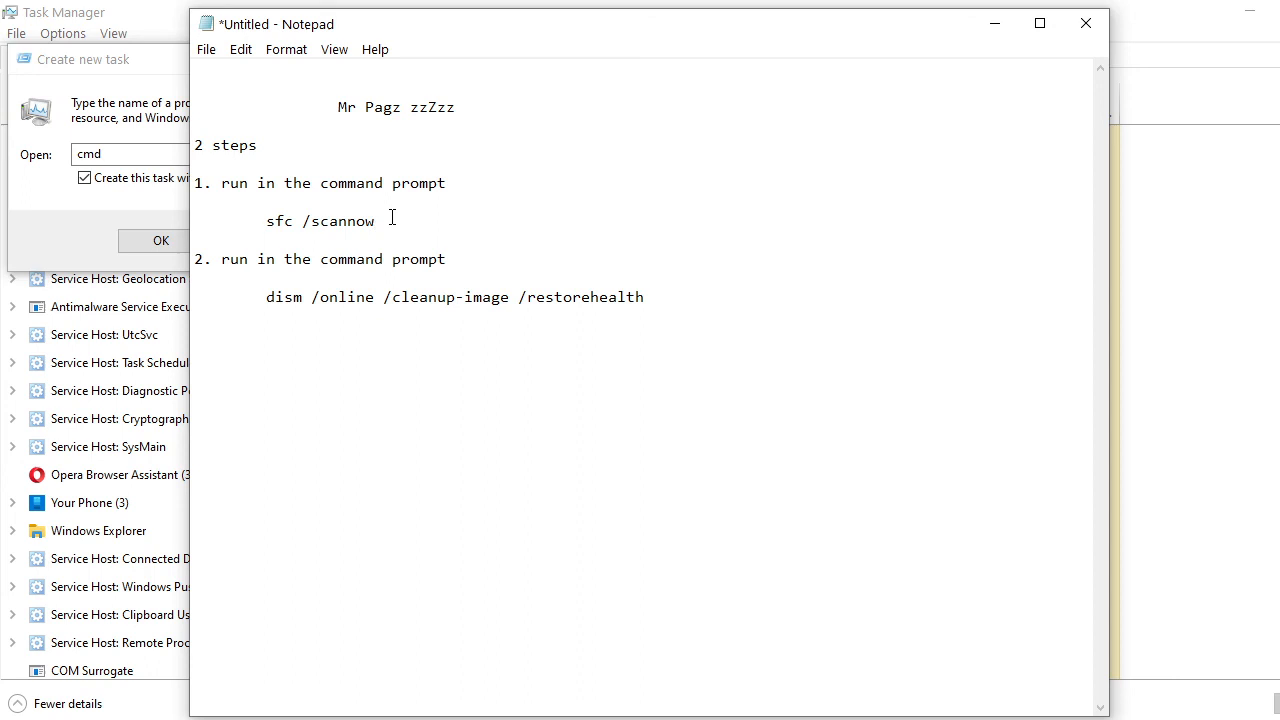
mouse_move(539, 287)
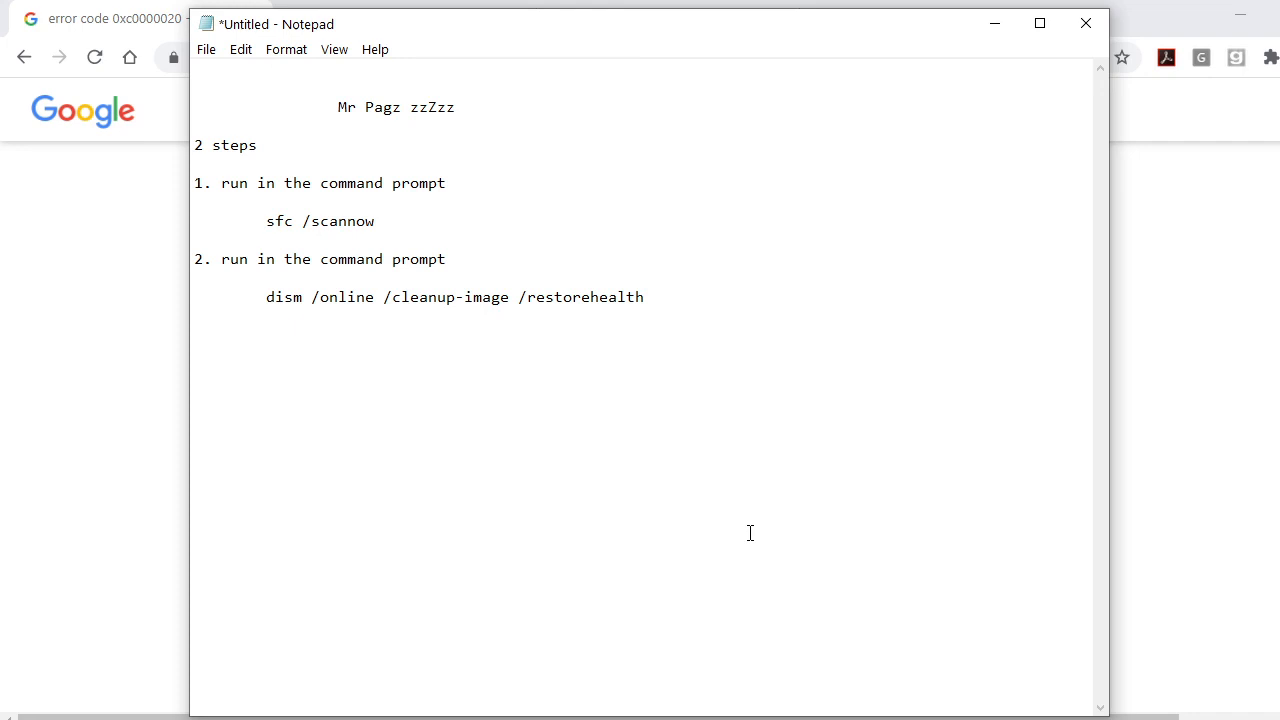
click(644, 297)
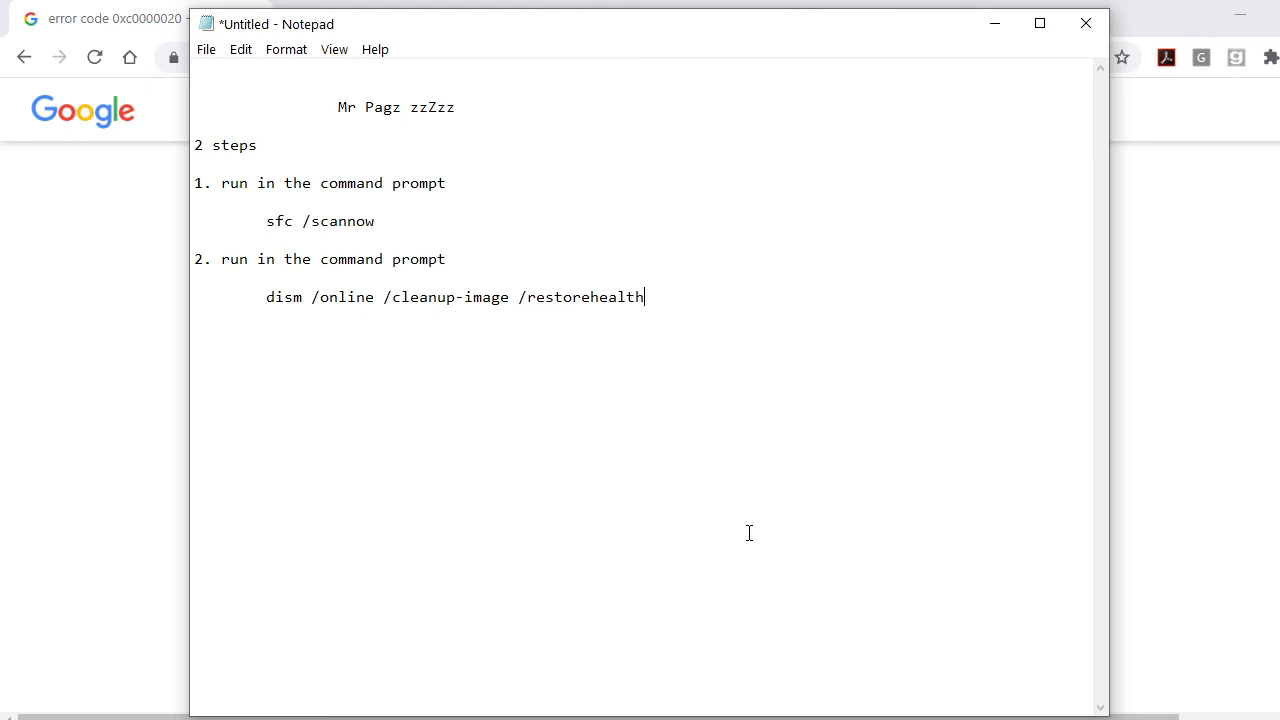
double_click(429, 107)
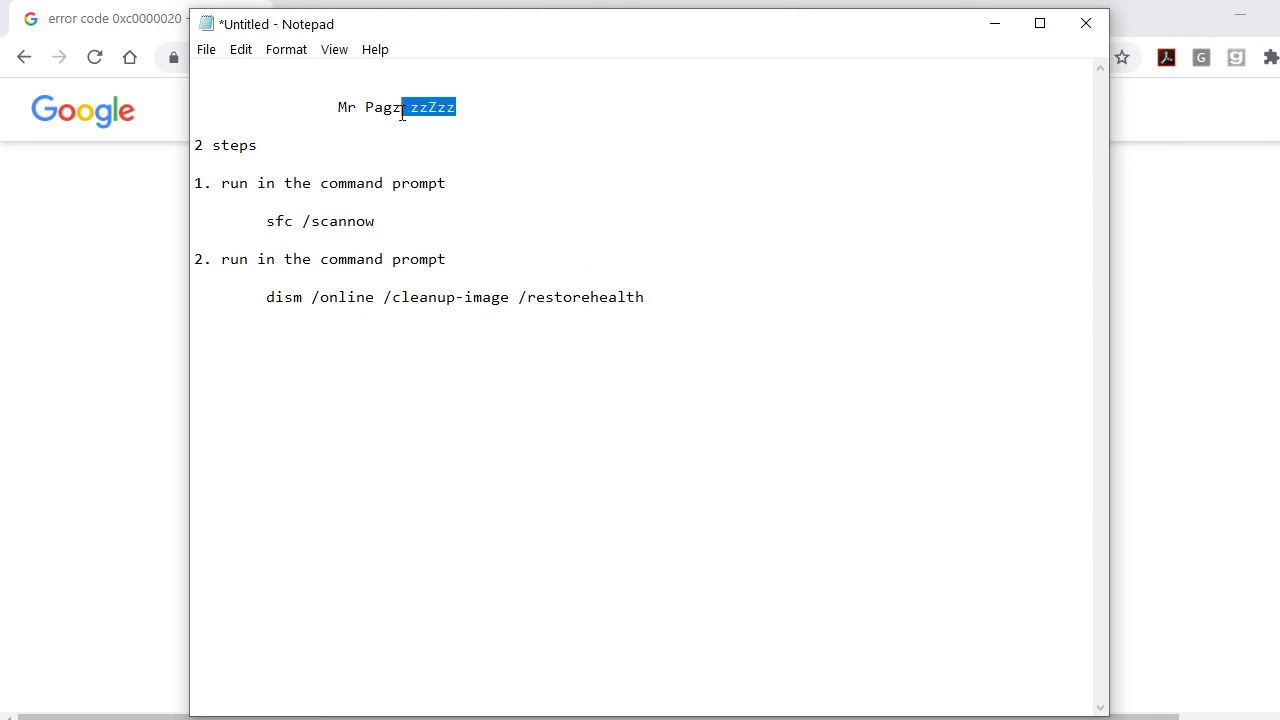